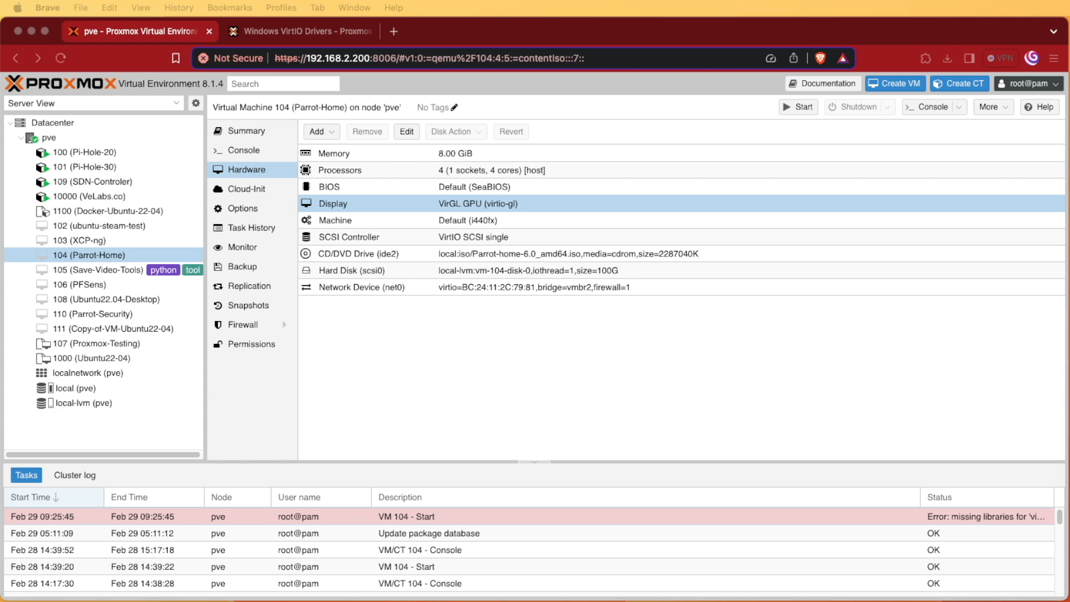
pyautogui.moveTo(597, 451)
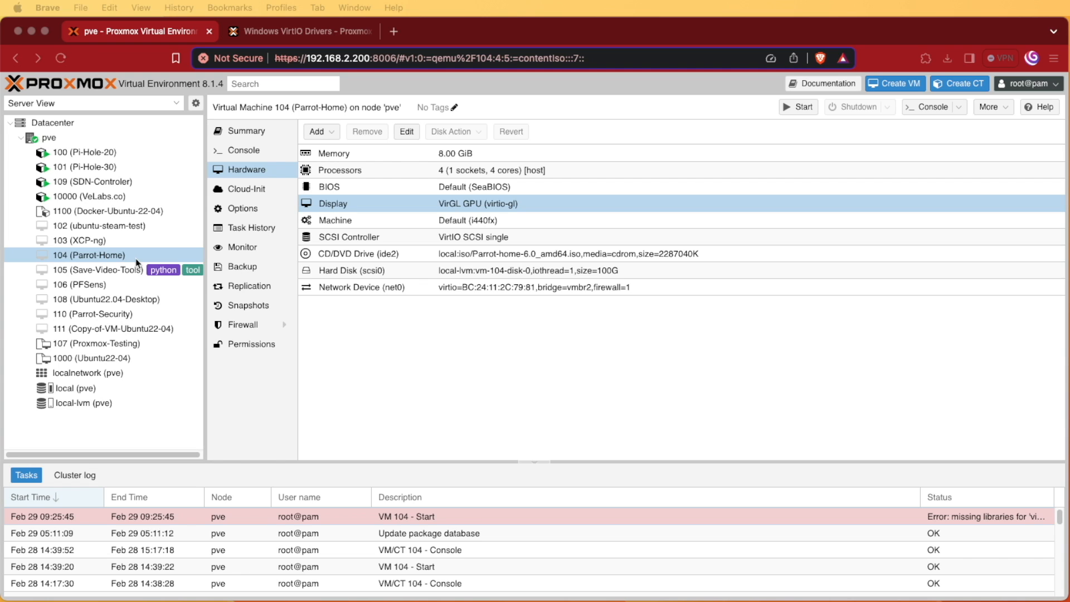
pyautogui.moveTo(383, 268)
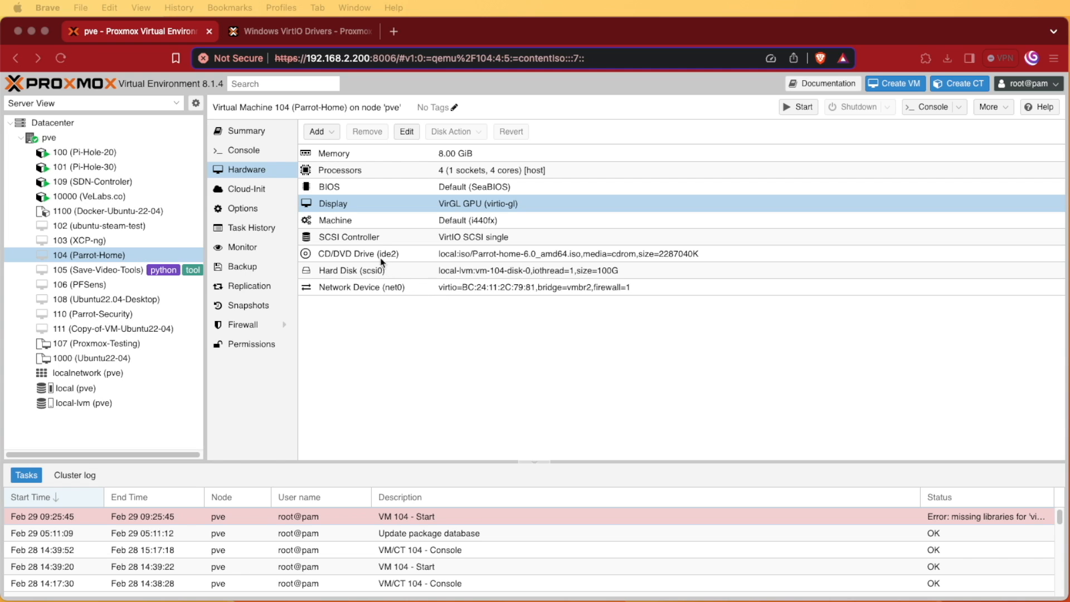
pyautogui.moveTo(637, 428)
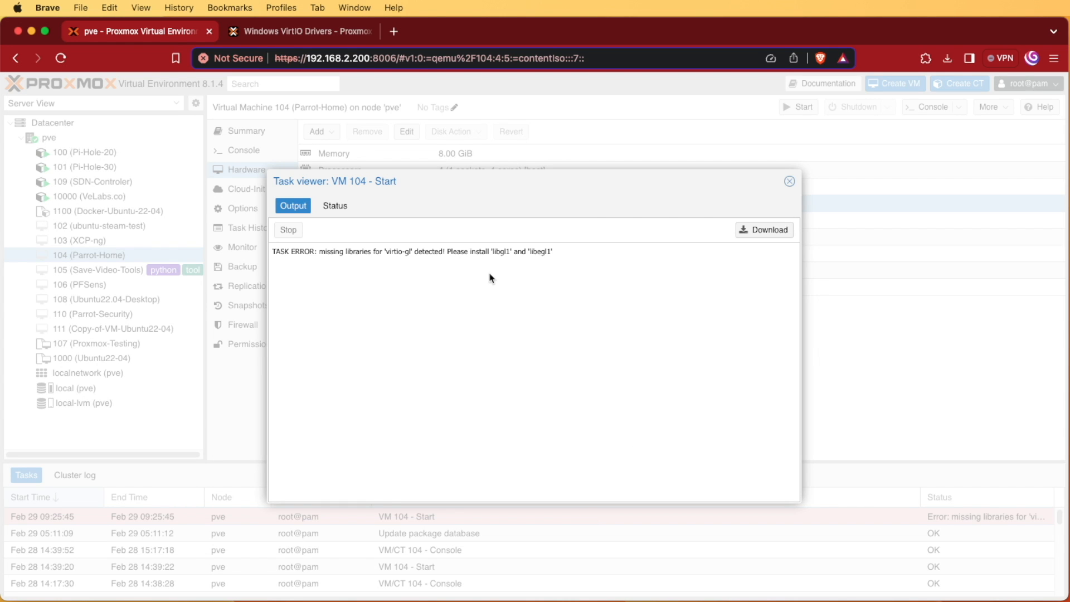
pyautogui.moveTo(501, 261)
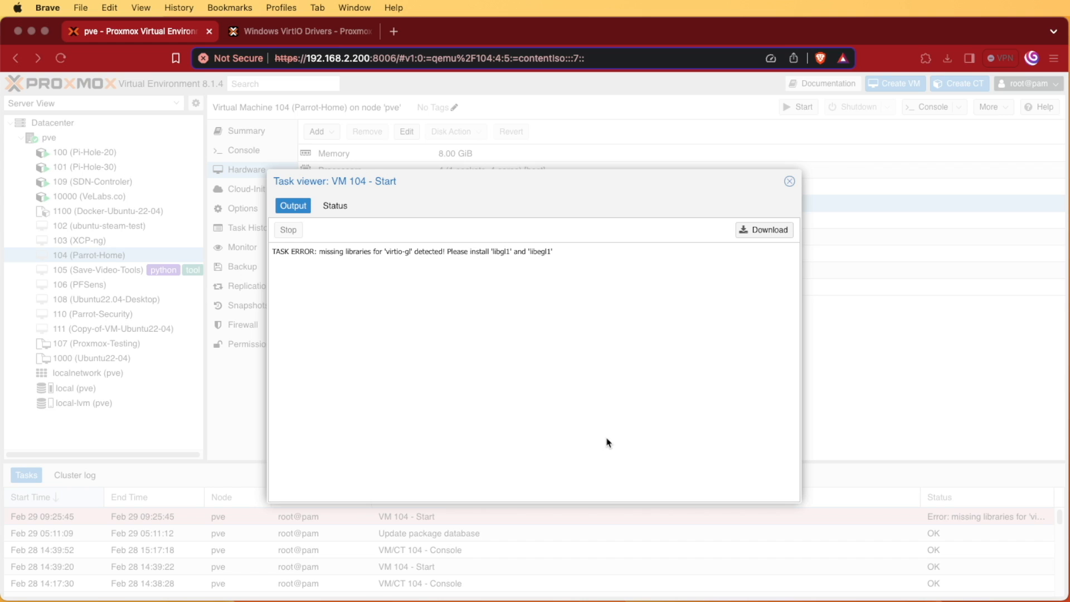
pyautogui.moveTo(644, 406)
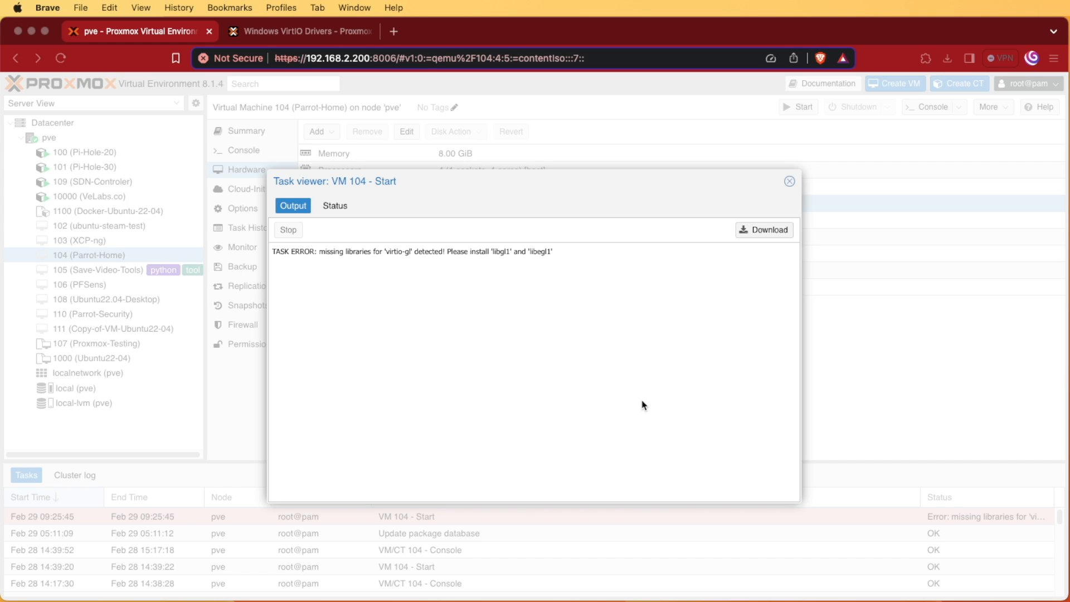
pyautogui.moveTo(649, 404)
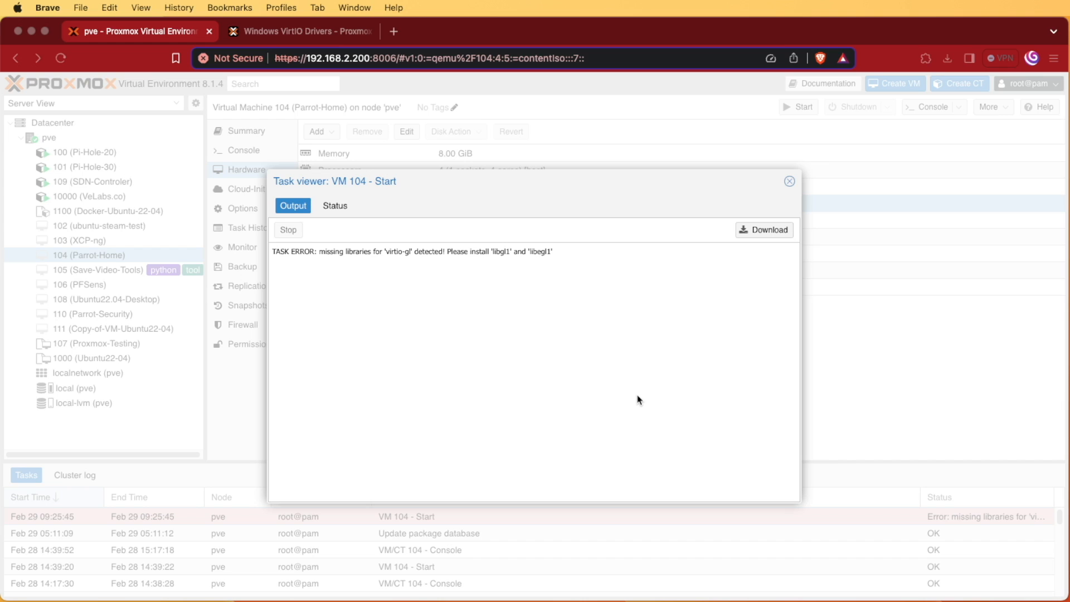
pyautogui.moveTo(334, 296)
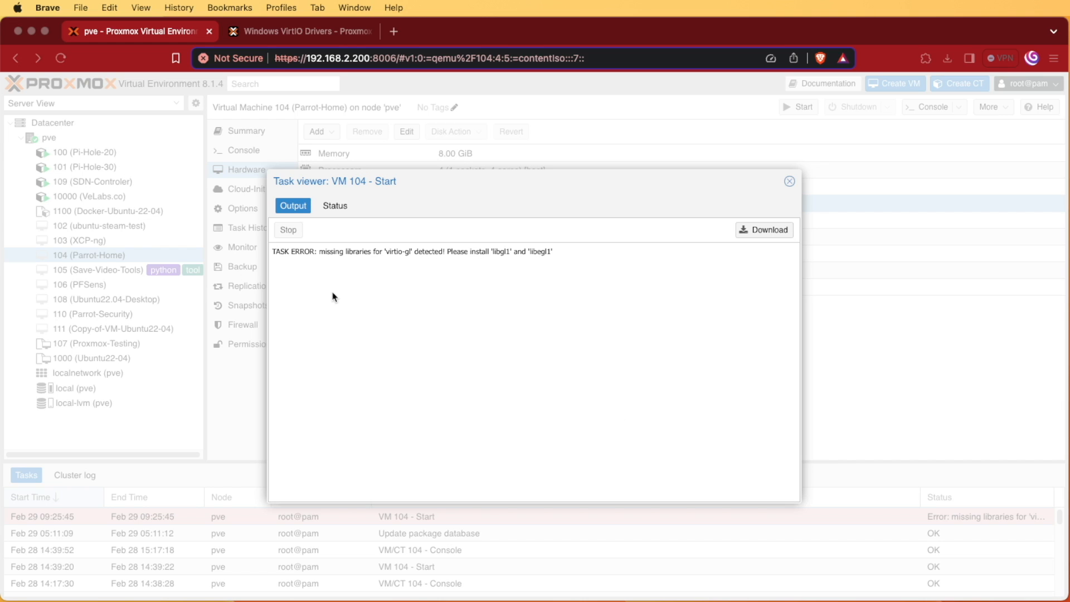
pyautogui.moveTo(466, 418)
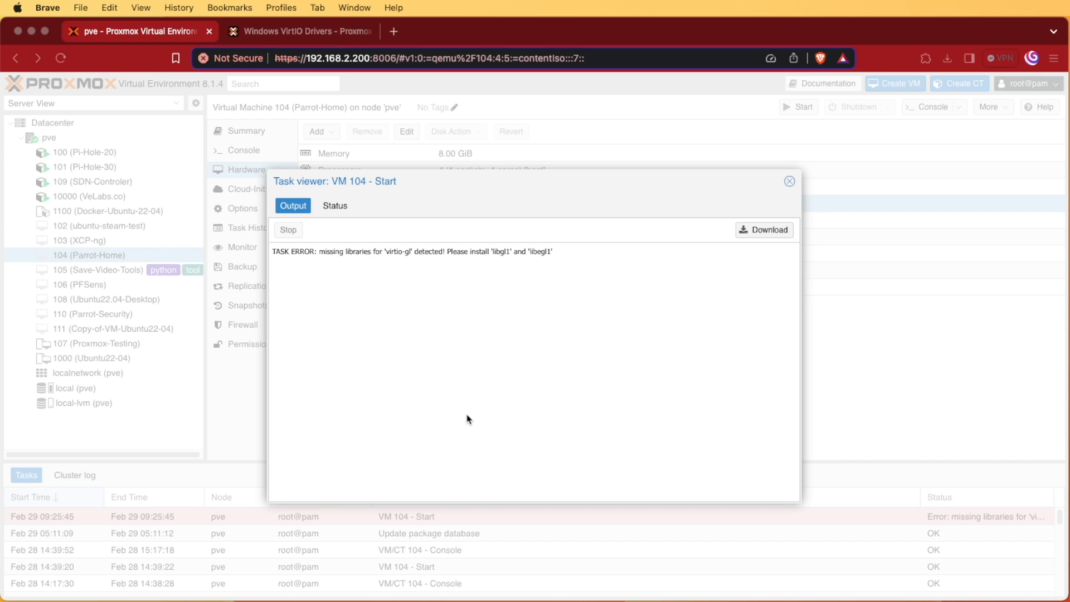
pyautogui.moveTo(454, 341)
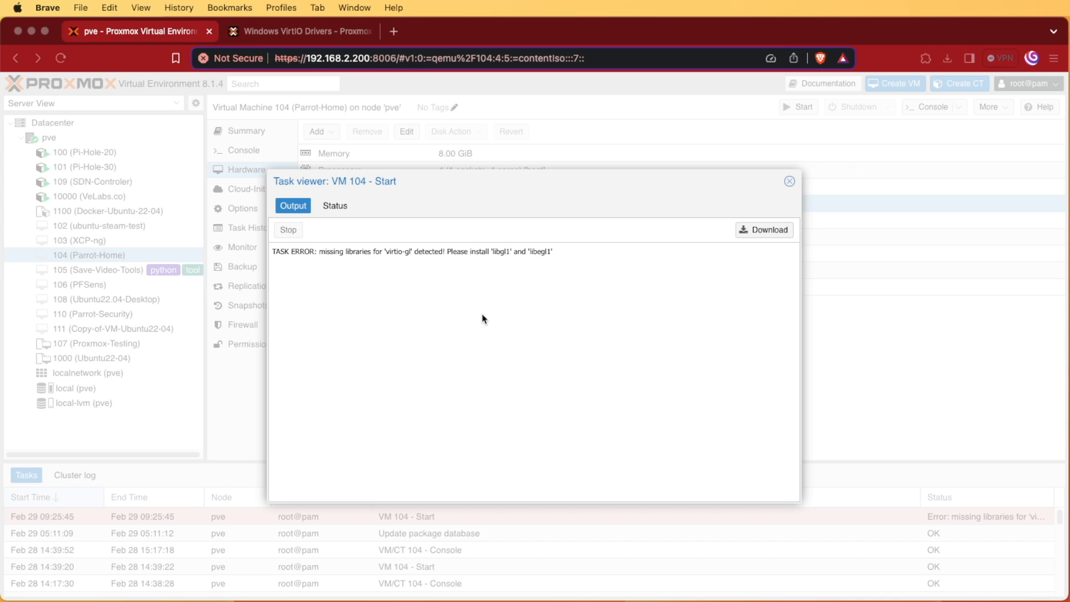
pyautogui.moveTo(789, 181)
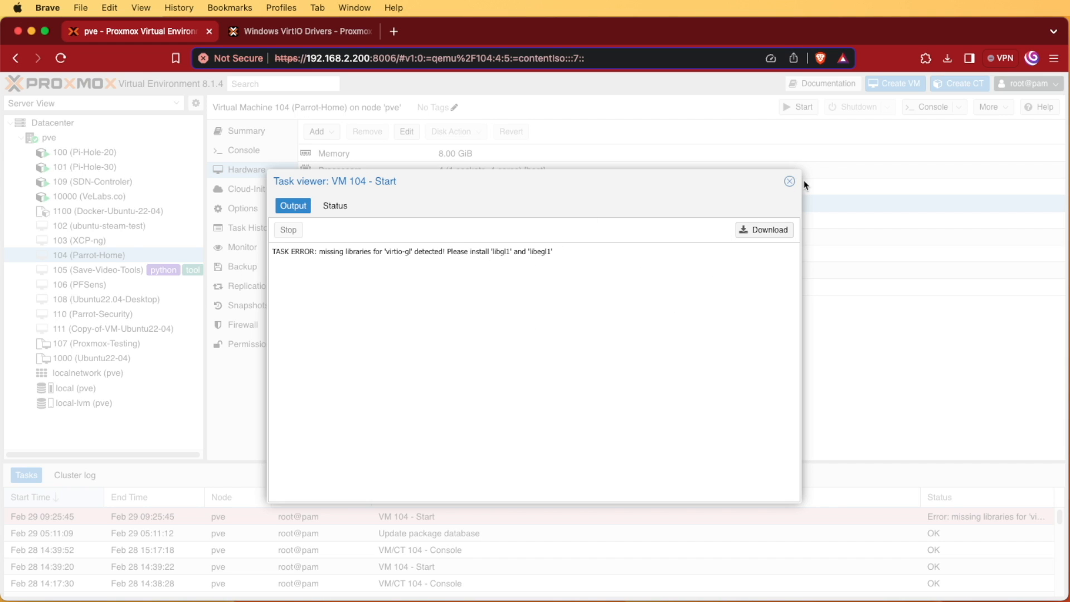
# Close the start error log and bring up a root shell on the pve host node
pyautogui.click(789, 181)
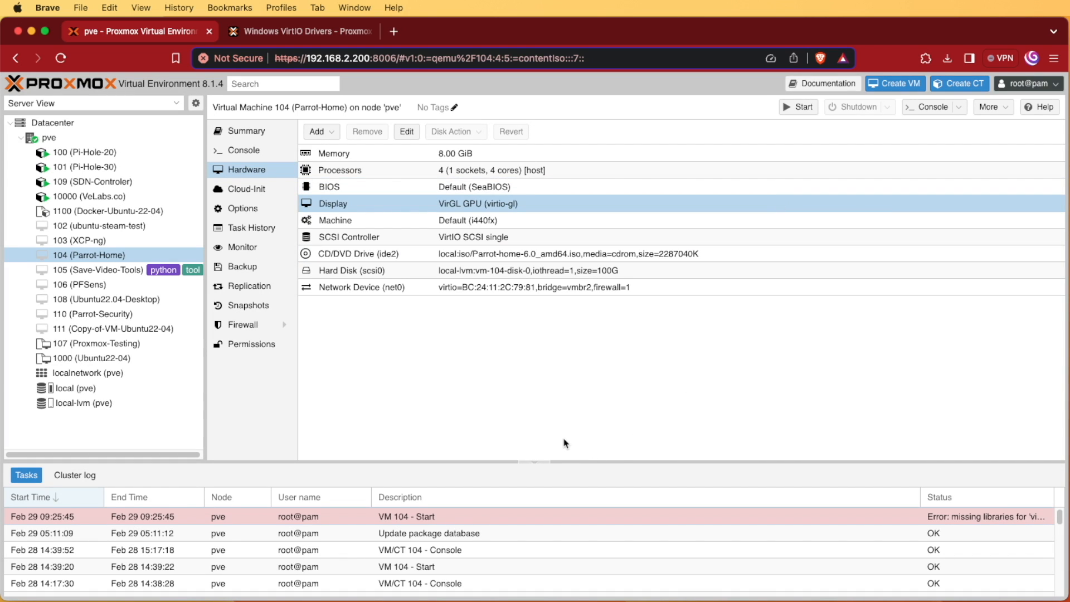
pyautogui.click(76, 152)
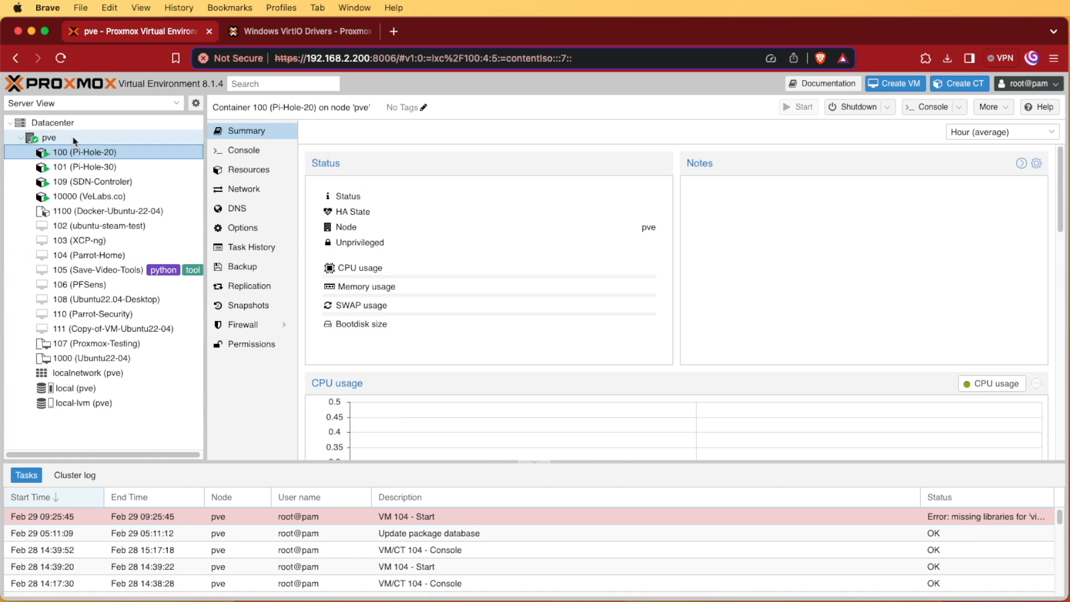
pyautogui.click(49, 137)
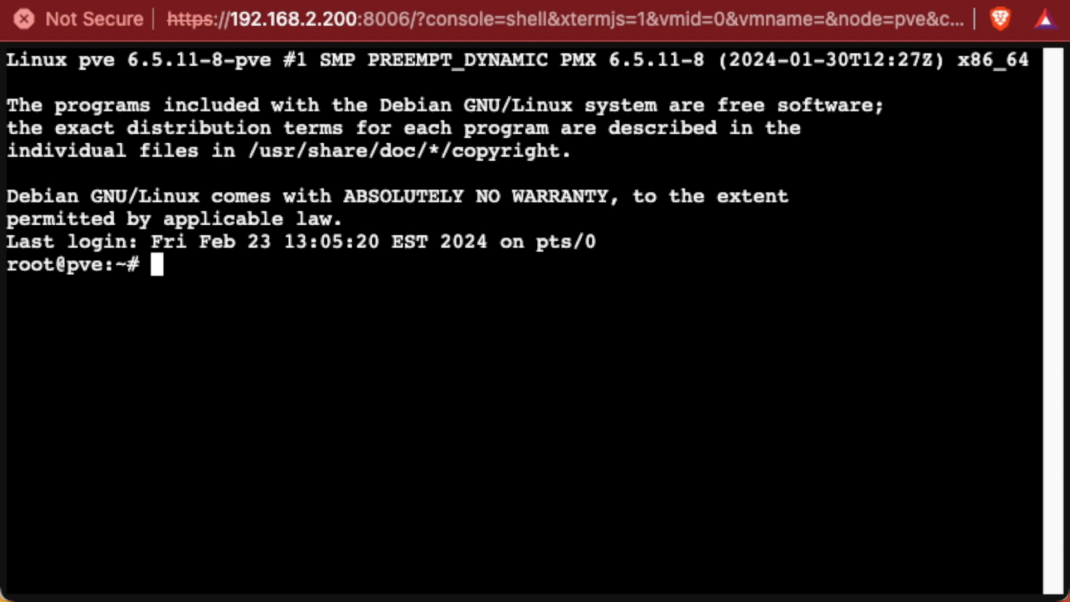
# Run 'apt update' then 'apt install libgl1', confirming the 25-package install with 'y'
pyautogui.write('apt update')
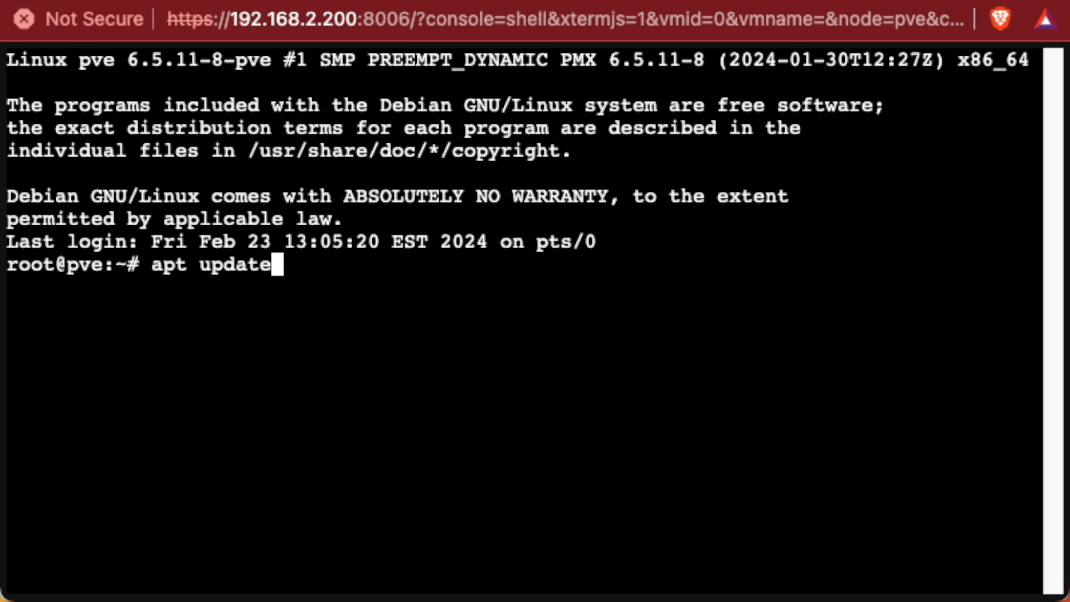
pyautogui.press('Enter')
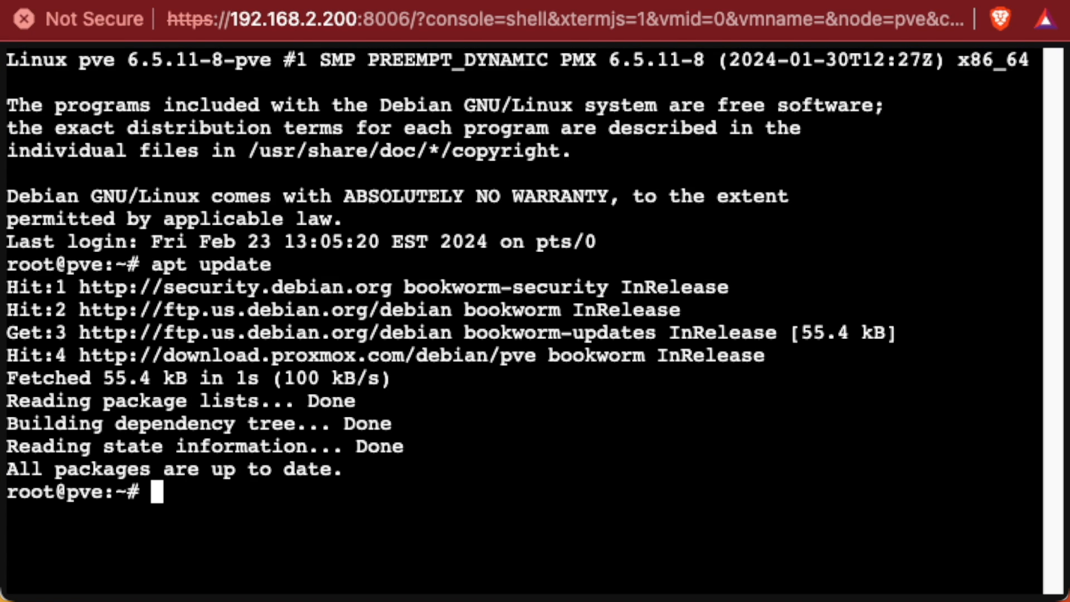
pyautogui.write('apt install libgl1')
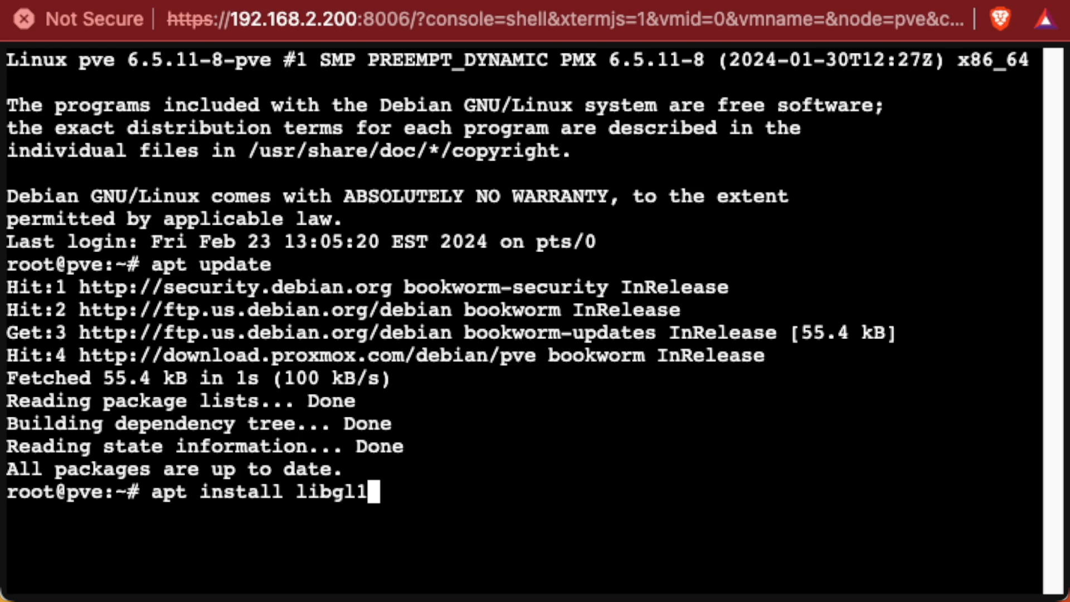
pyautogui.write('you want to continue? [Y/n] y')
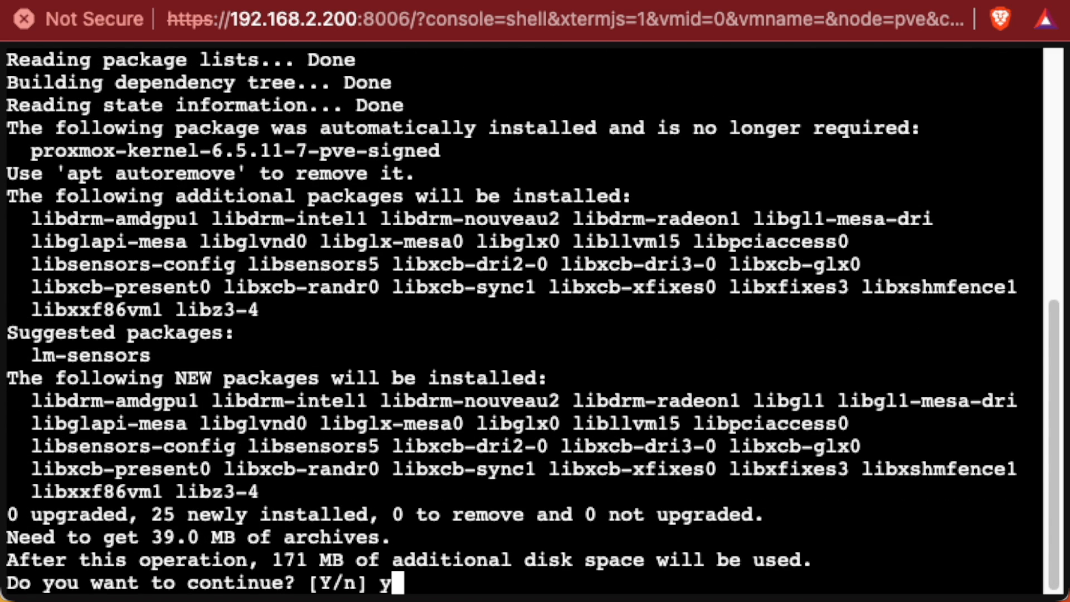
pyautogui.press('Enter')
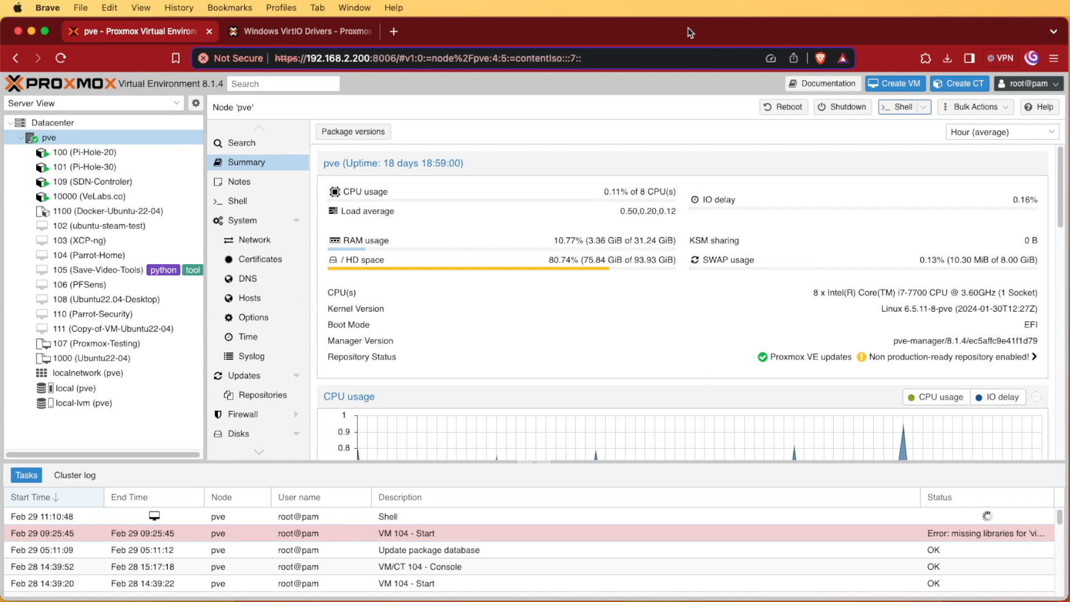
pyautogui.moveTo(610, 371)
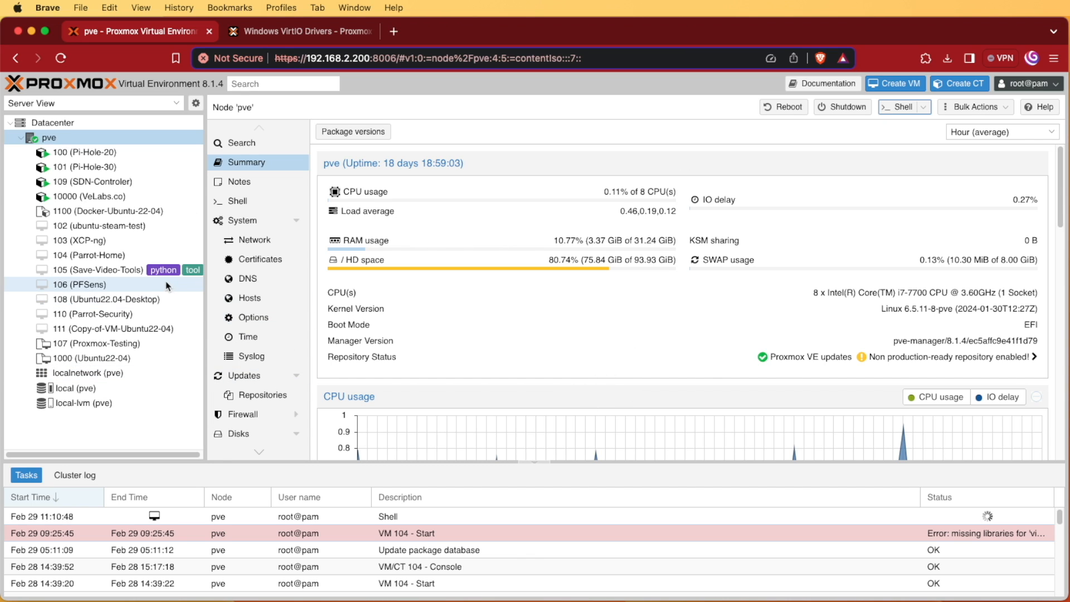
# Review VM 104's VirGL GPU display setting unchanged, then start Parrot-Home again
pyautogui.click(85, 254)
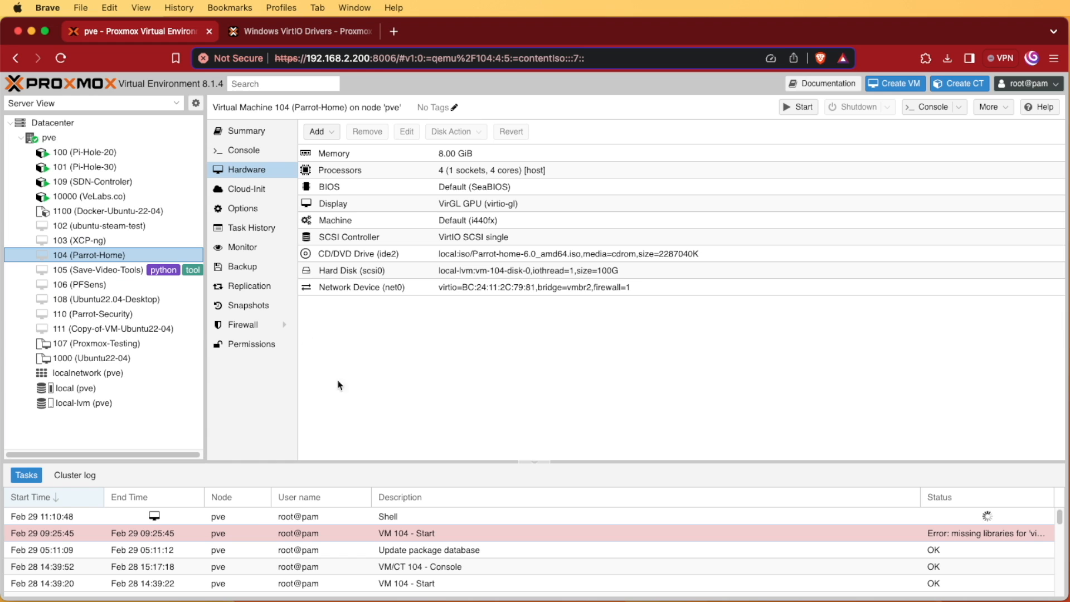
pyautogui.click(356, 203)
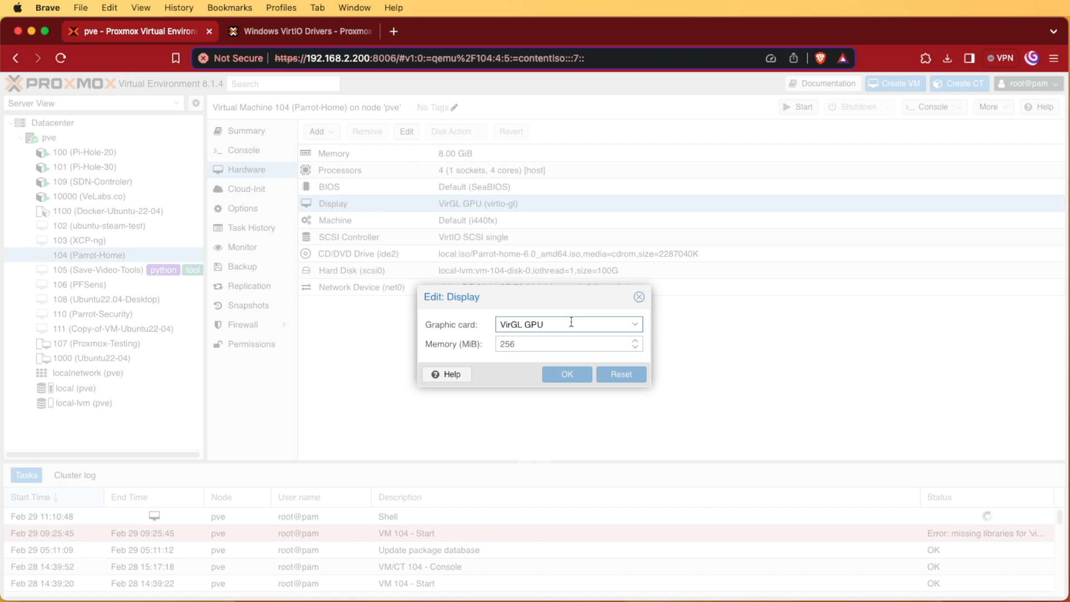
pyautogui.click(566, 375)
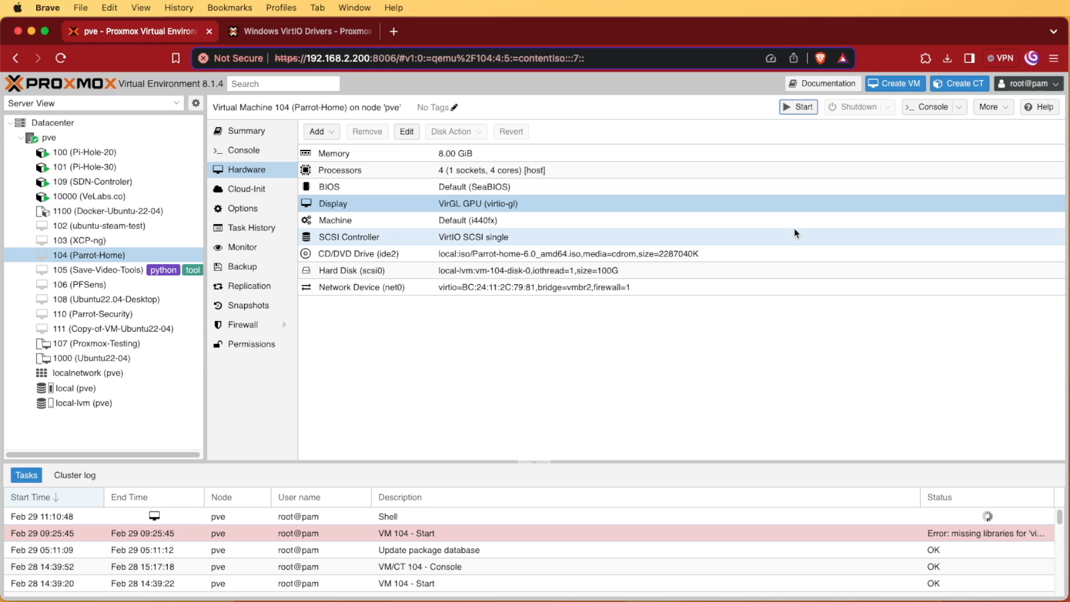
pyautogui.click(797, 107)
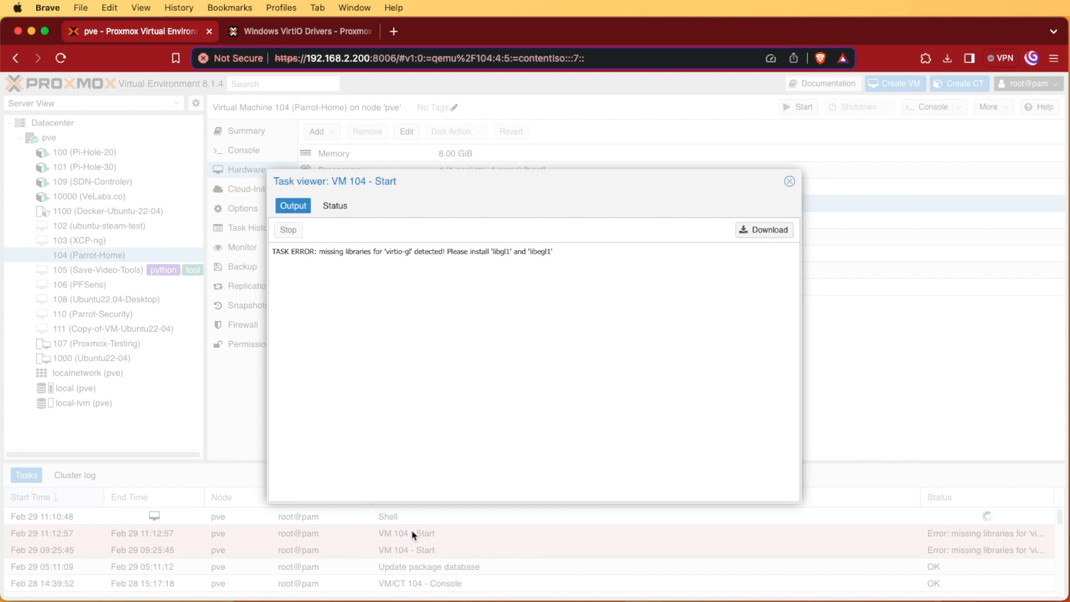
pyautogui.moveTo(461, 267)
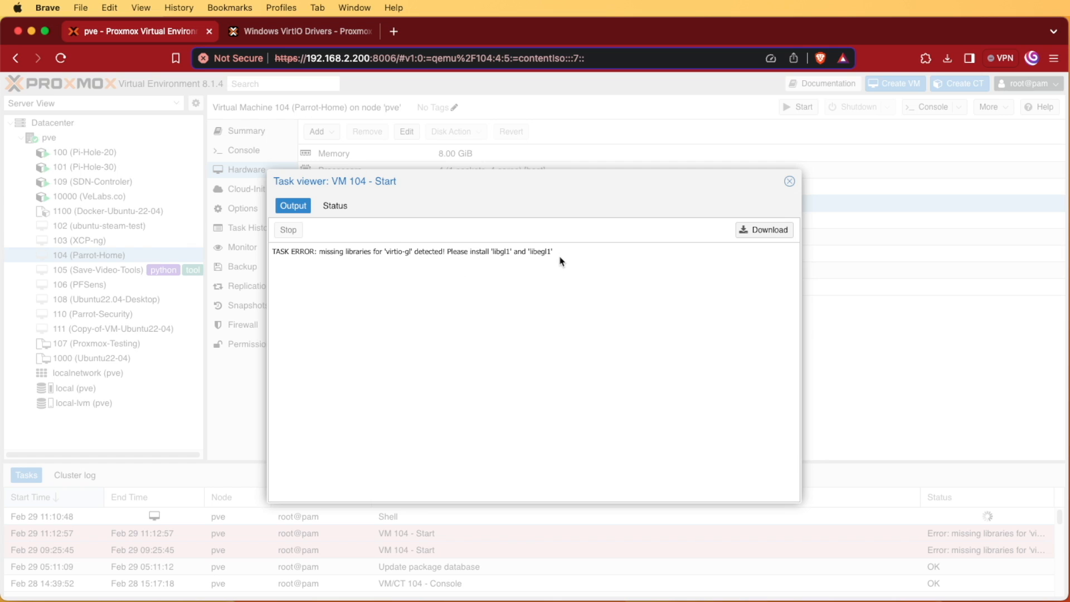
# Copy the libegl1 package name from the start error and return to the host shell
pyautogui.doubleClick(539, 252)
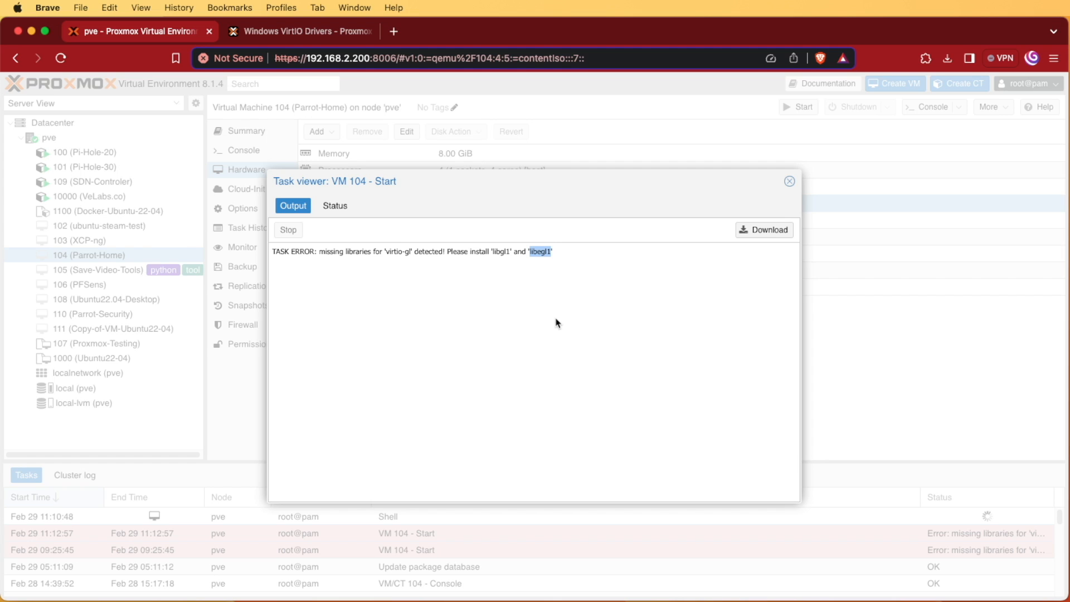
pyautogui.moveTo(567, 270)
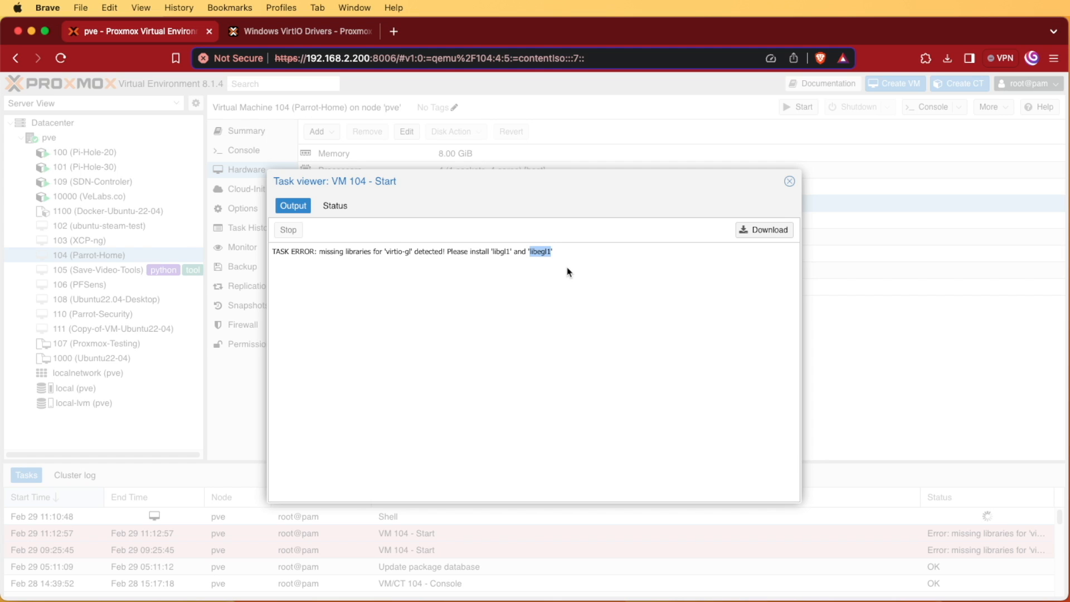
pyautogui.rightClick(540, 252)
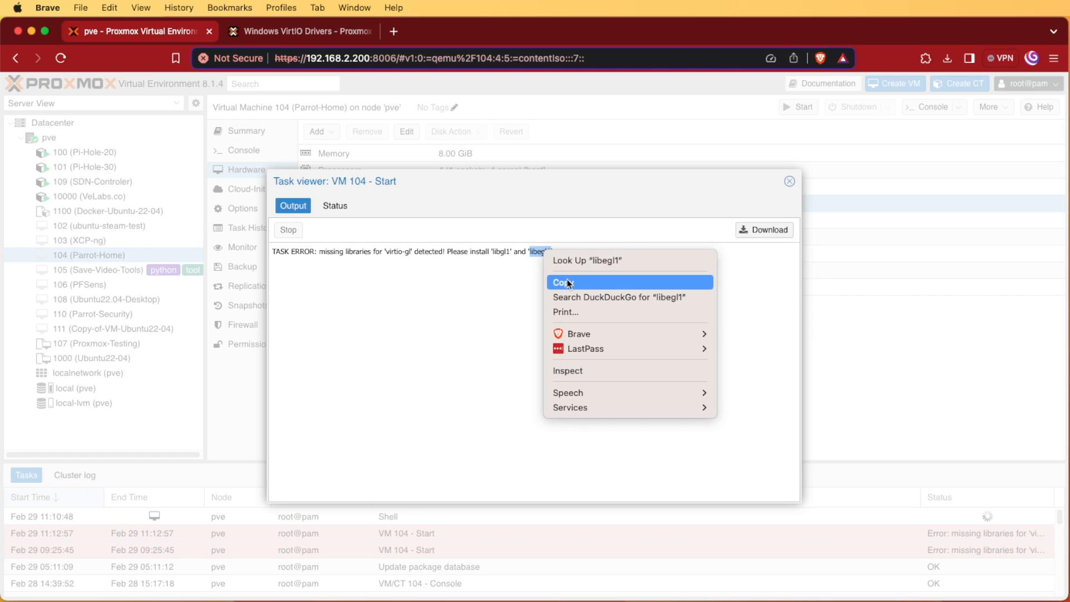
pyautogui.click(563, 282)
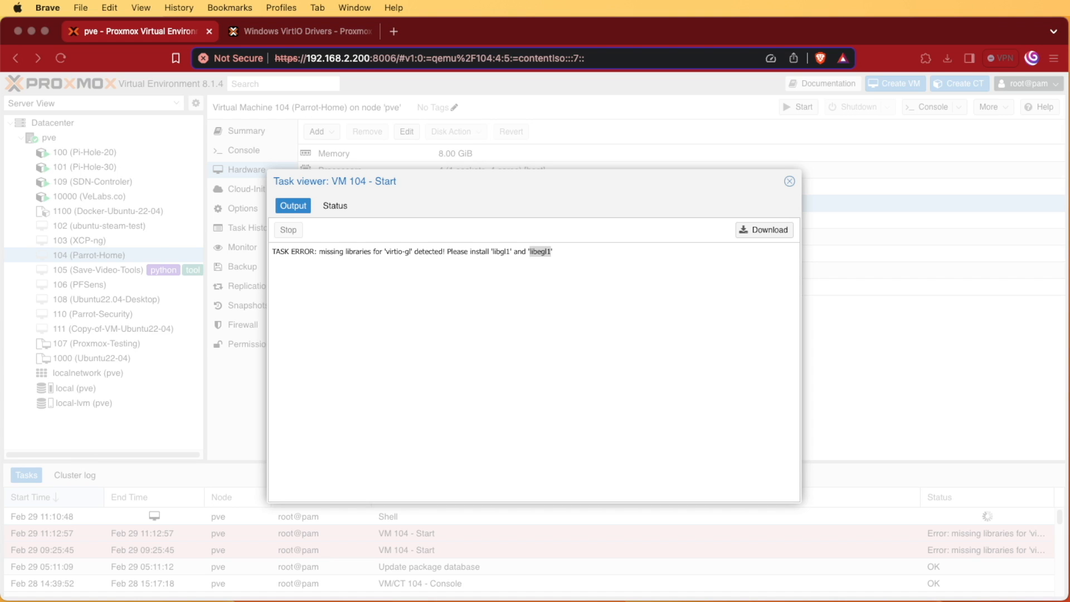
pyautogui.click(789, 181)
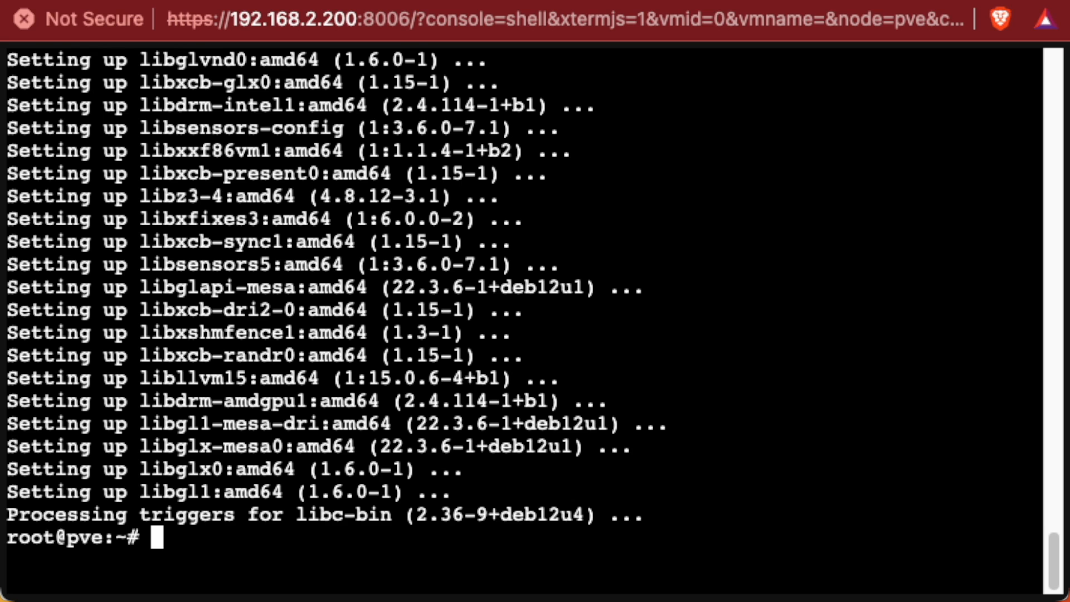
# Run 'apt install libegl1', confirm the install, and verify with 'dpkg -l libegl1'
pyautogui.write('apt install libegl1')
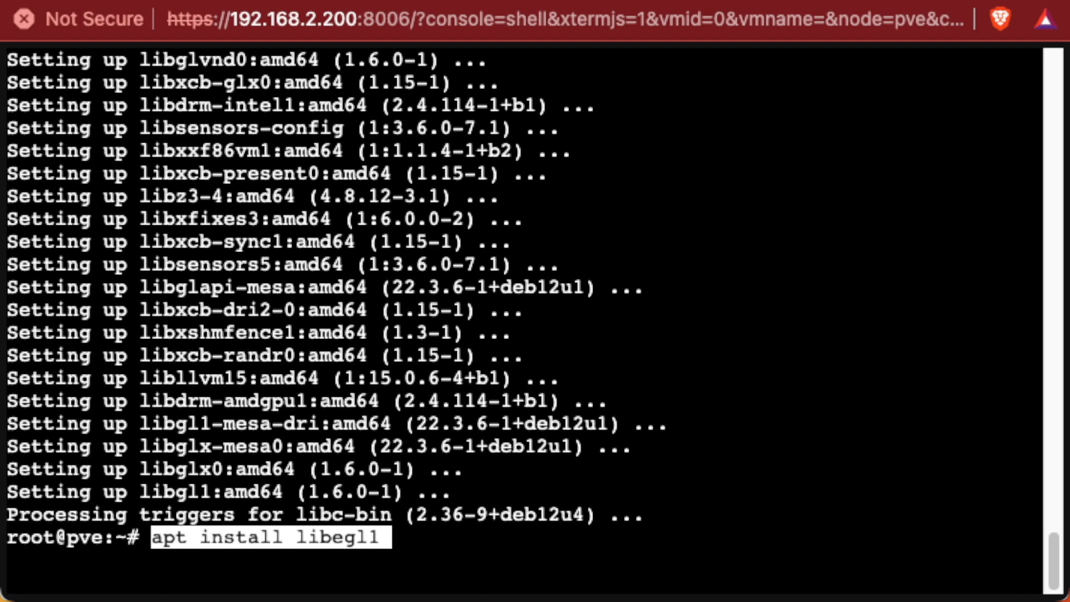
pyautogui.press('Enter')
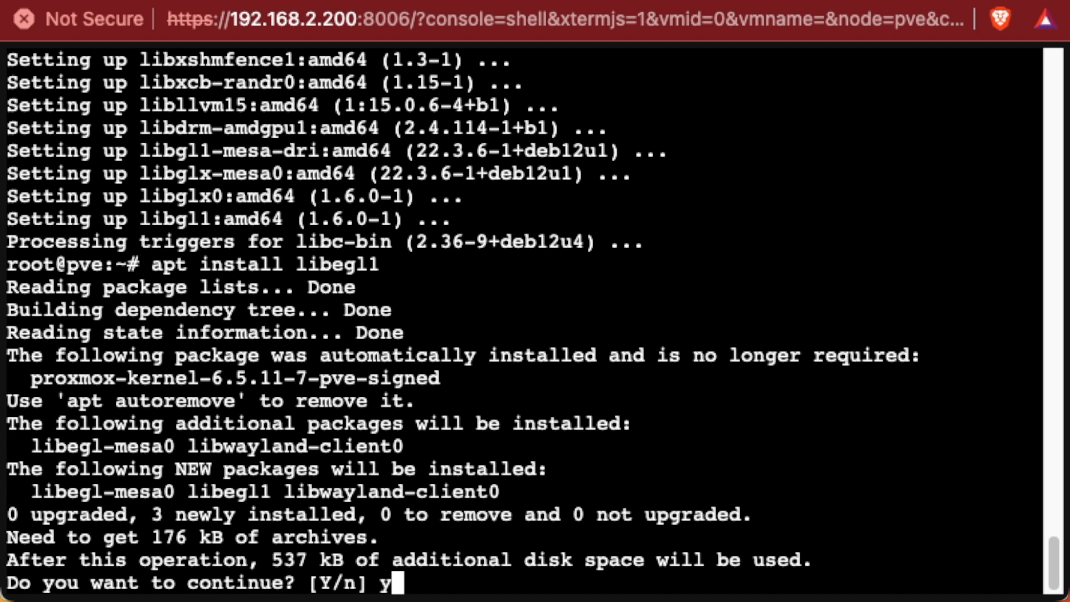
pyautogui.press('Enter')
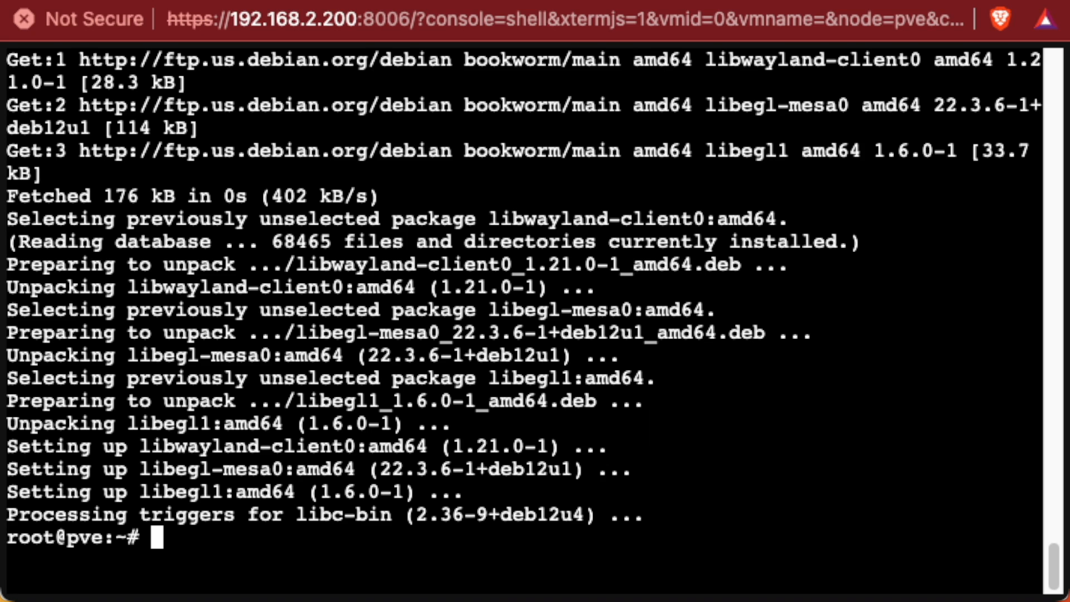
pyautogui.write('dpkg -l libegl1')
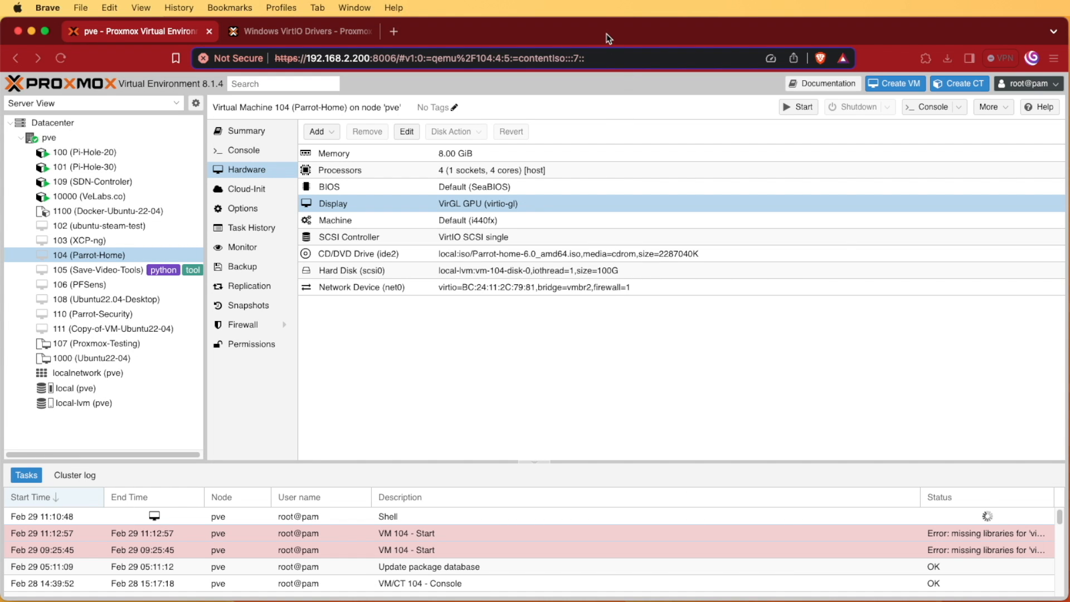
pyautogui.moveTo(837, 135)
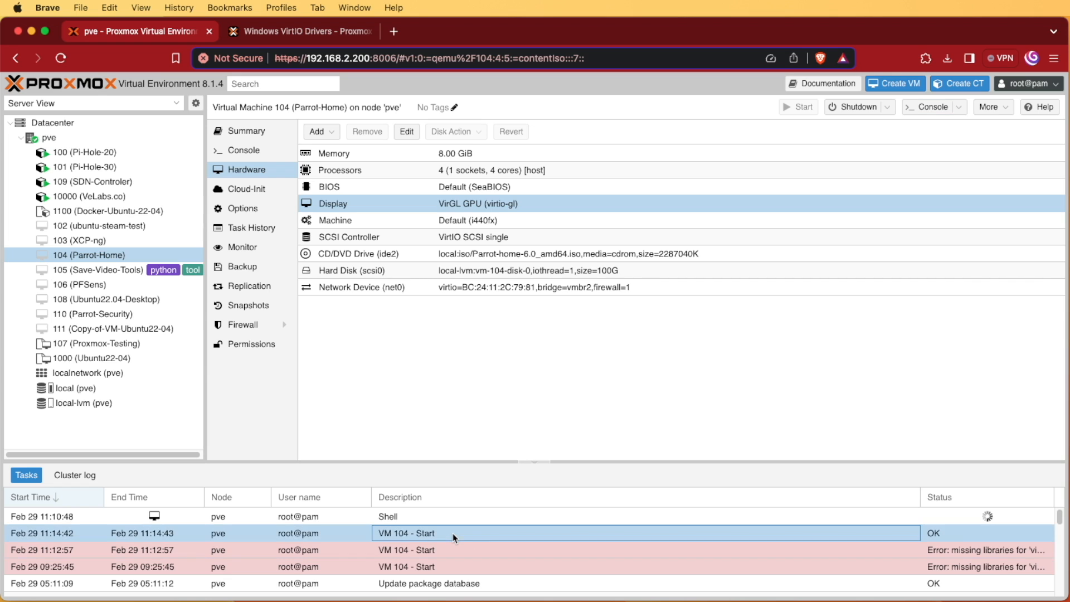
# View VM 104's start task showing TASK OK, close it, and cancel the SPICE file save
pyautogui.doubleClick(411, 533)
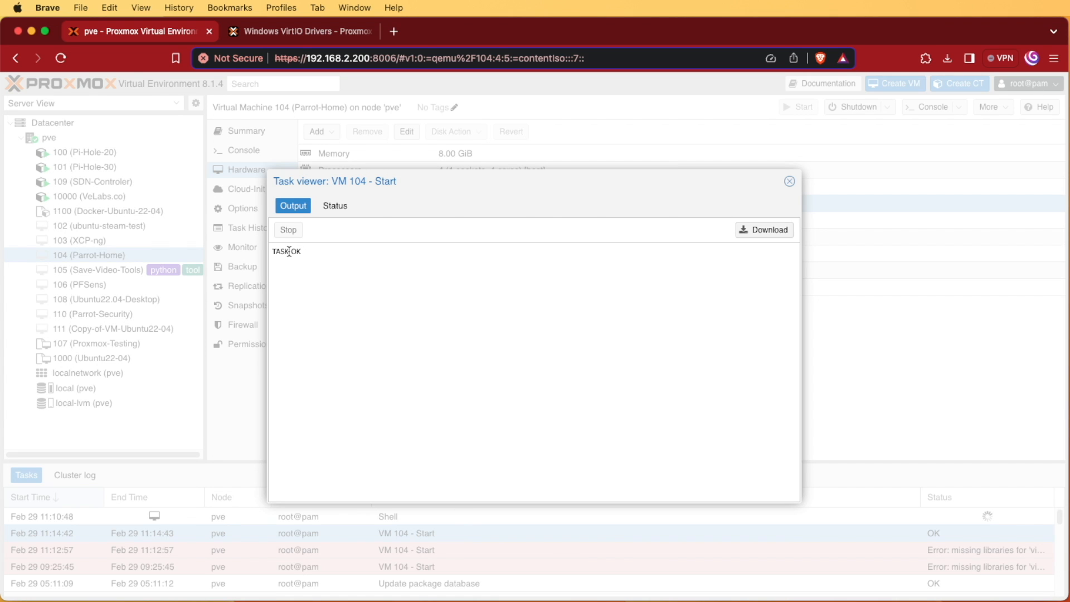
pyautogui.click(789, 181)
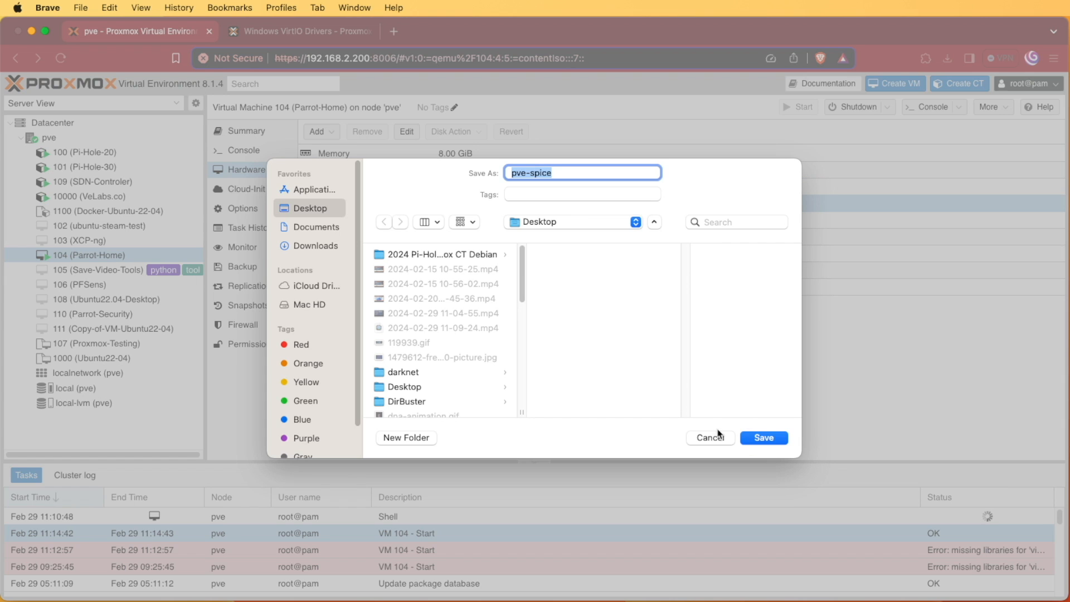
pyautogui.click(710, 438)
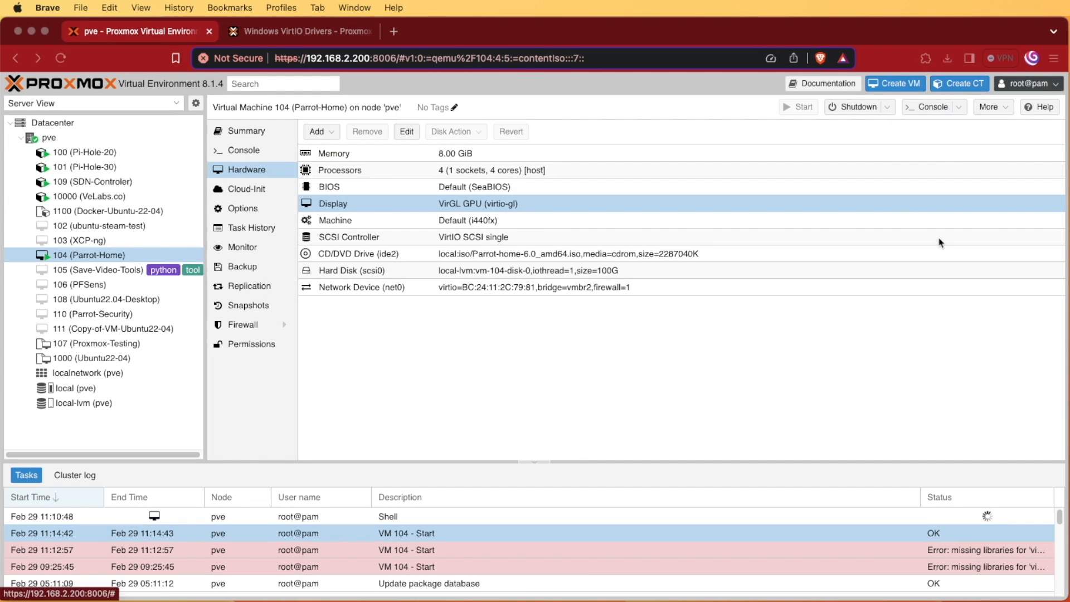
# Log in to the Parrot desktop through VM 104's noVNC console and select the Steam shortcut
pyautogui.click(925, 107)
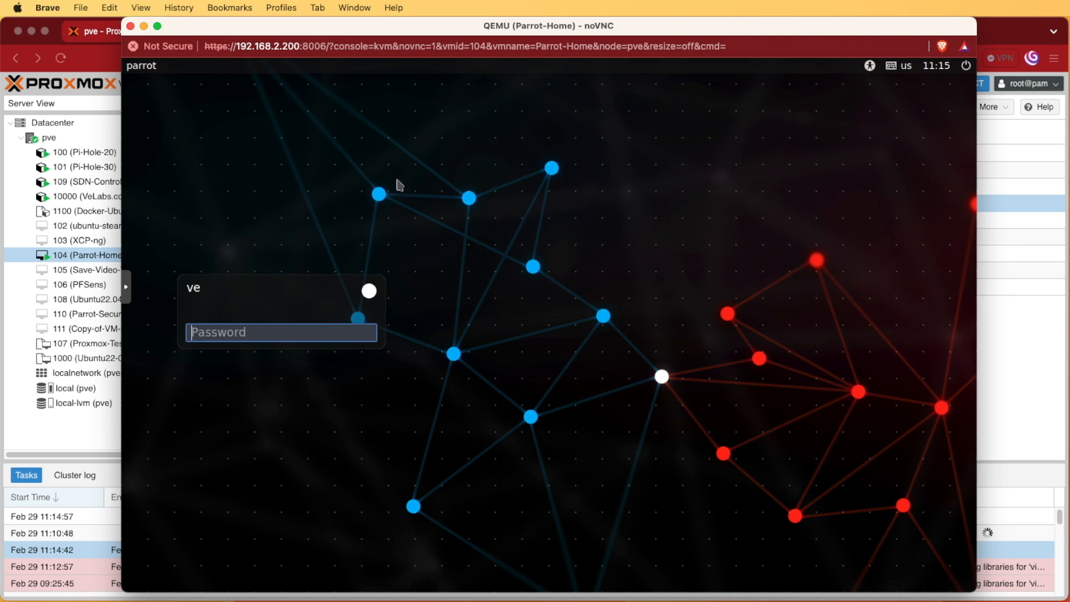
pyautogui.click(282, 332)
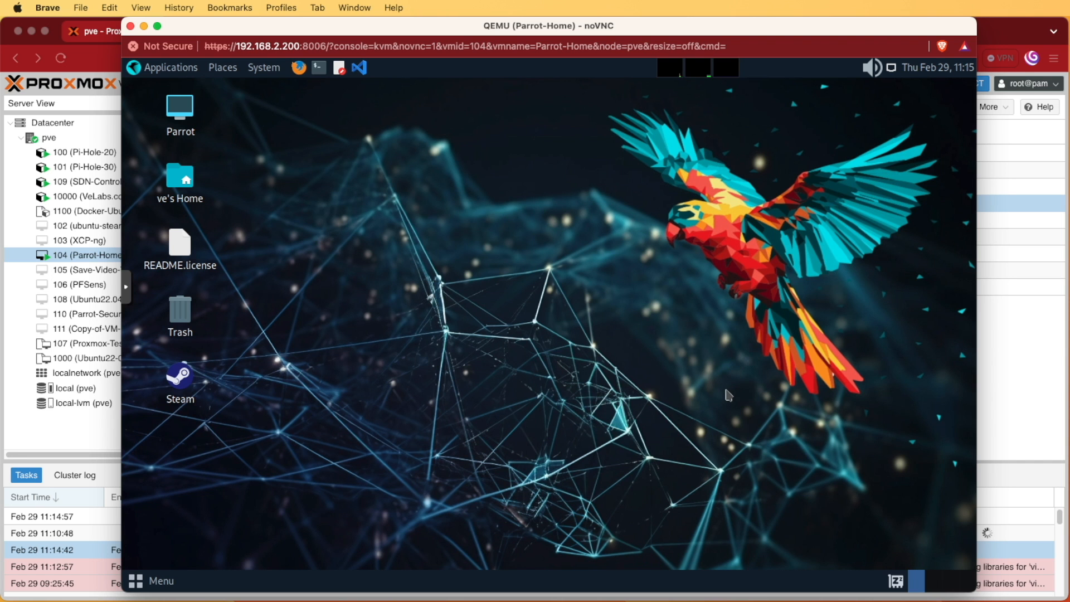
pyautogui.moveTo(314, 396)
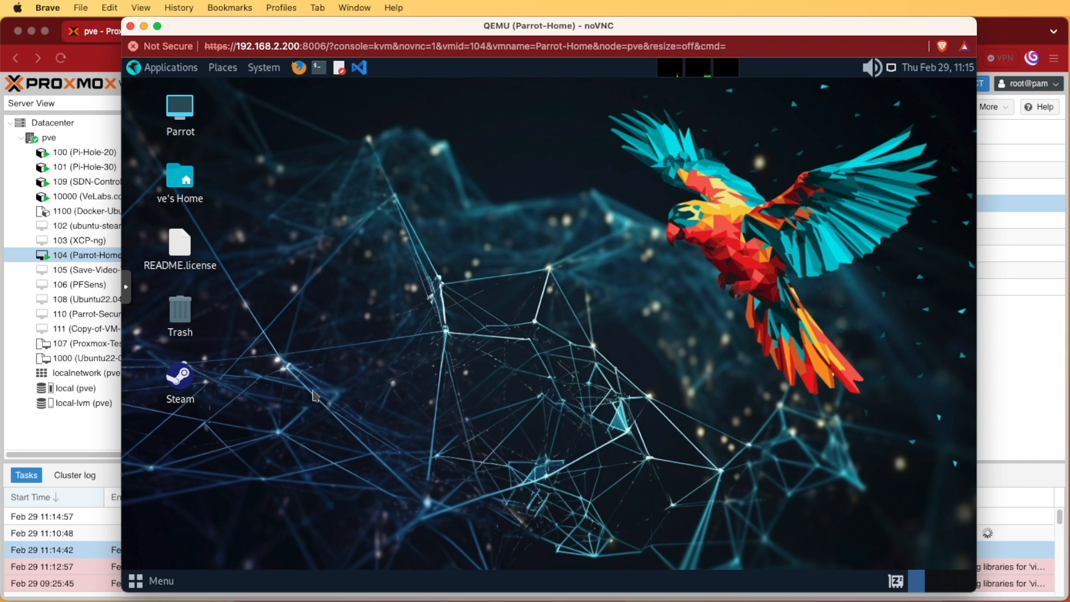
pyautogui.click(179, 379)
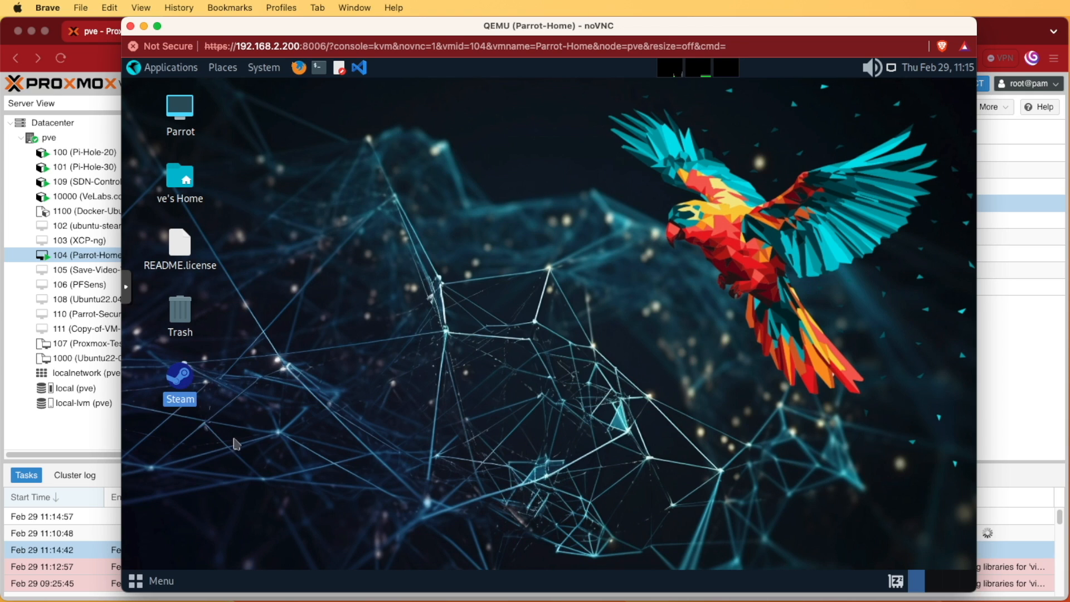
pyautogui.moveTo(287, 372)
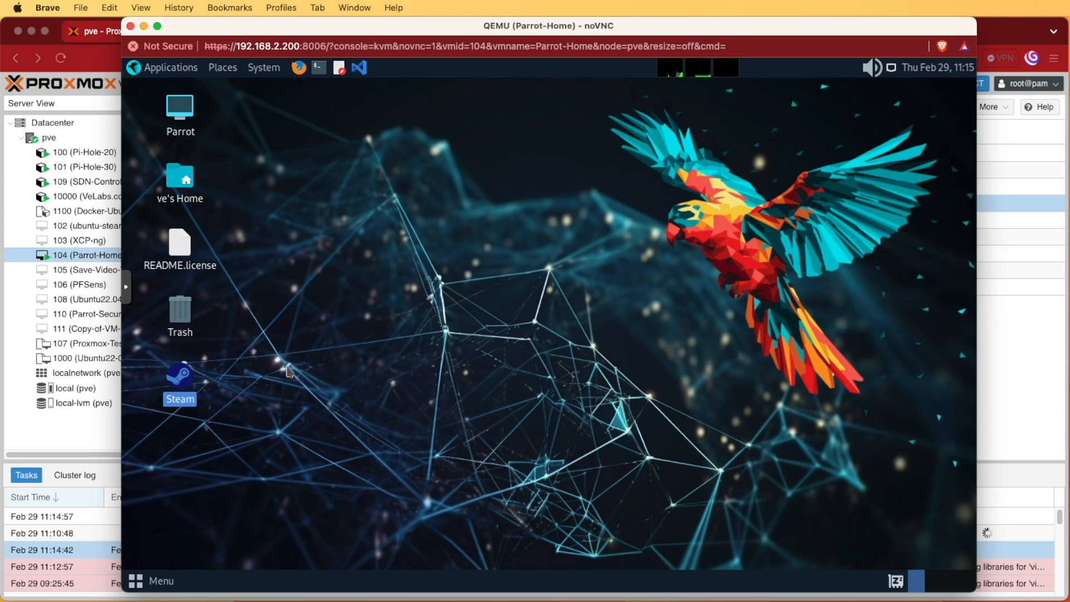
# Launch Steam, let its additional package install proceed, relaunch it and dismiss the missing libc.so.6 error
pyautogui.doubleClick(179, 381)
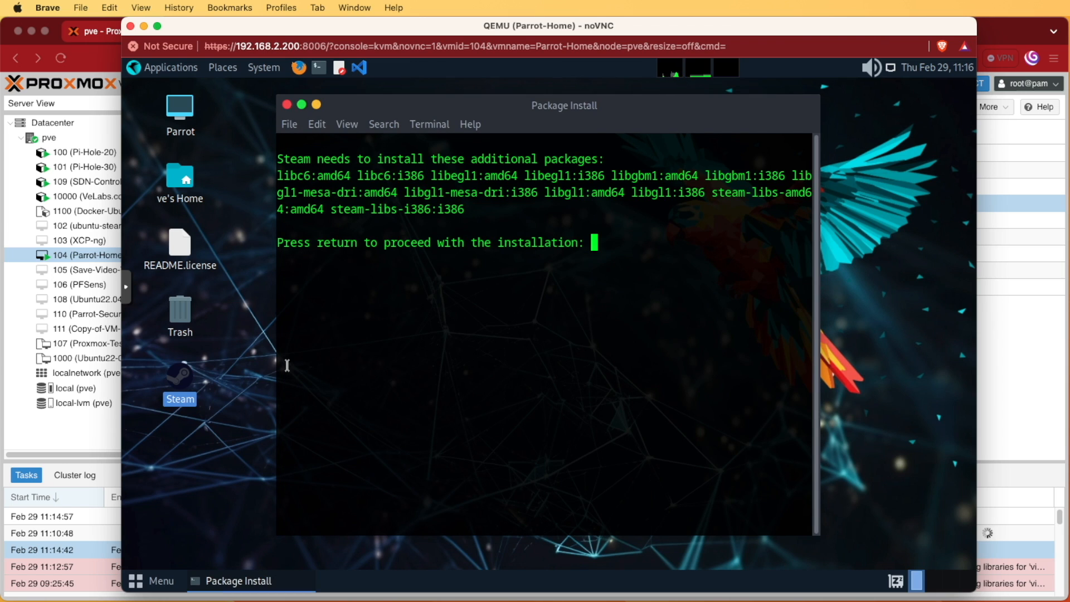
pyautogui.press('Return')
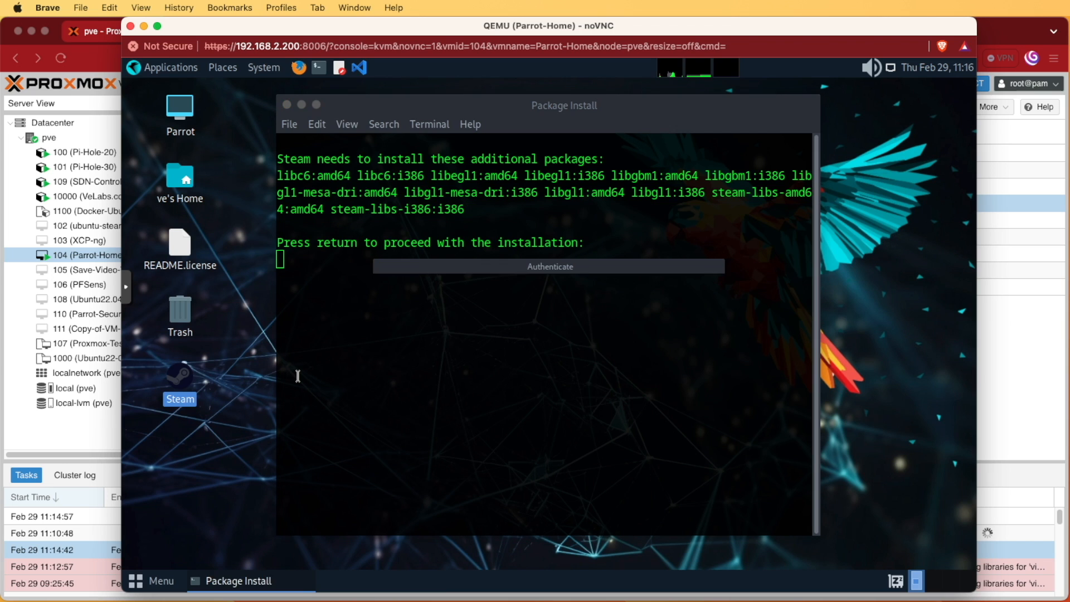
pyautogui.press('Return')
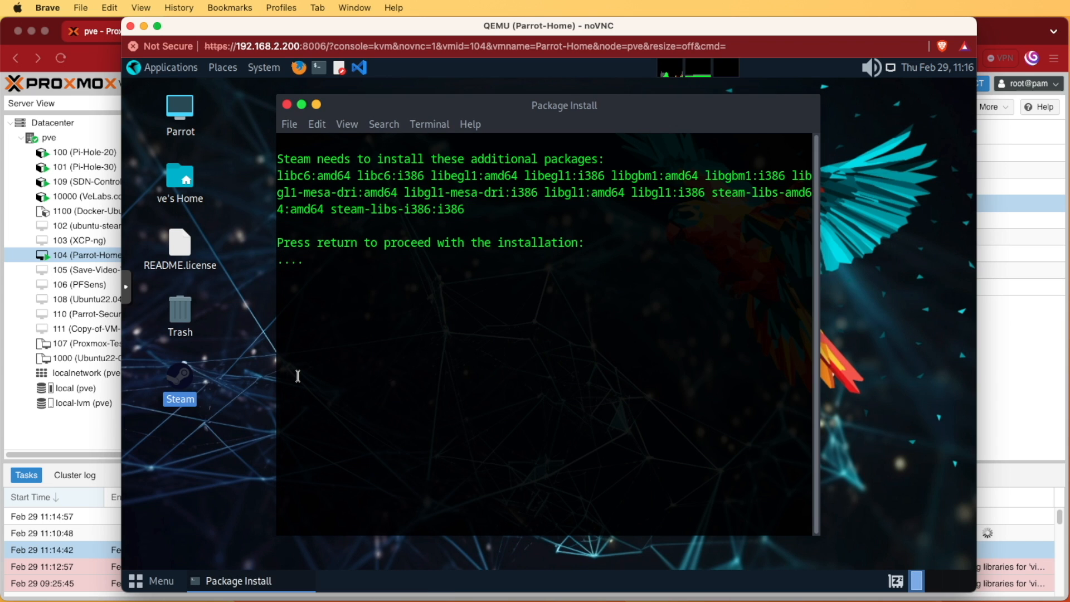
pyautogui.press('Return')
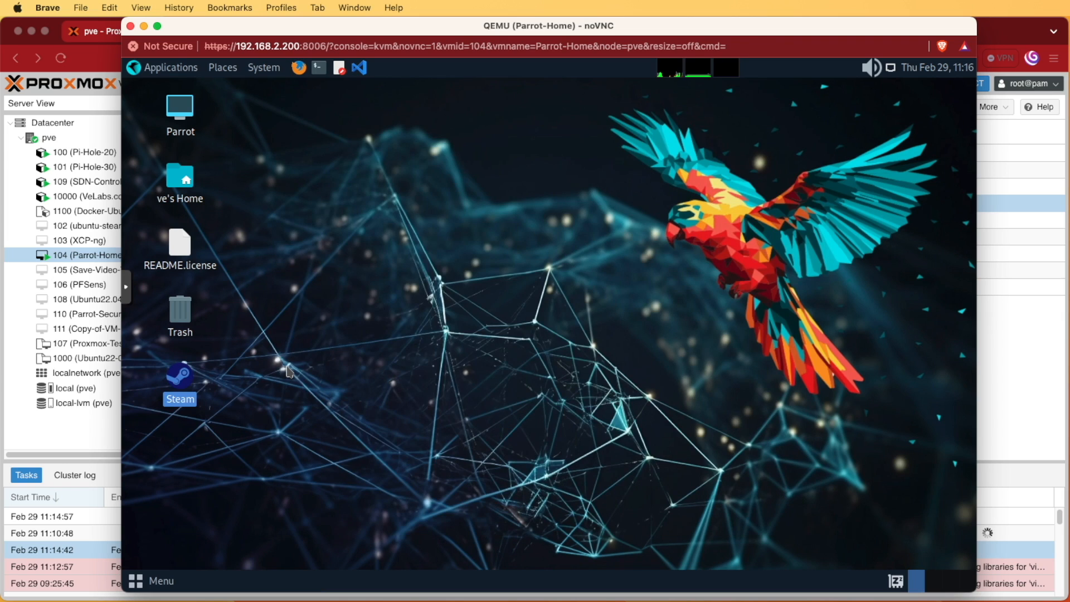
pyautogui.moveTo(509, 388)
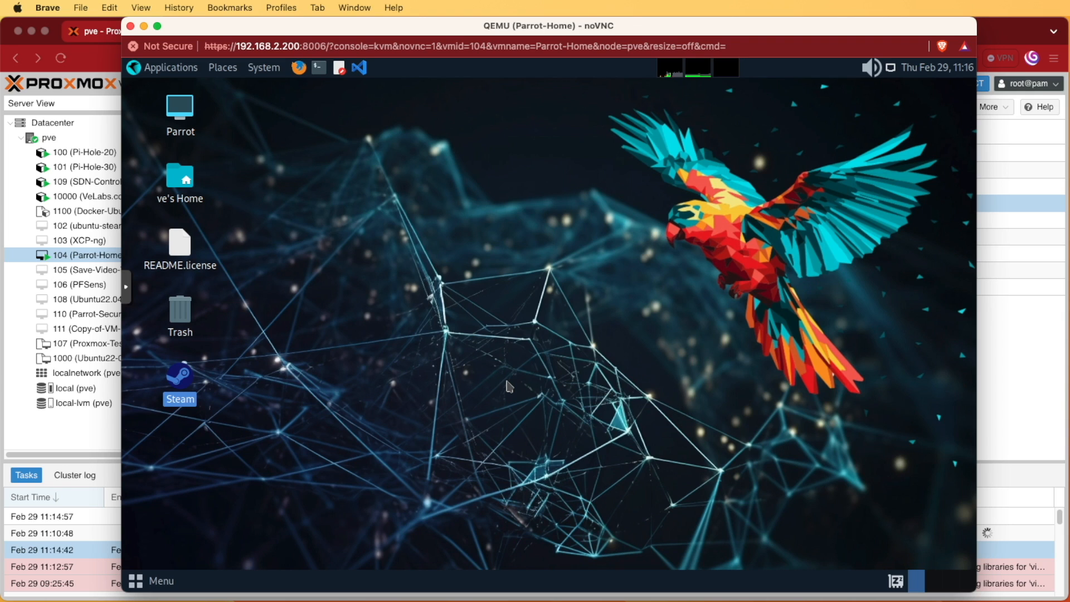
pyautogui.doubleClick(179, 376)
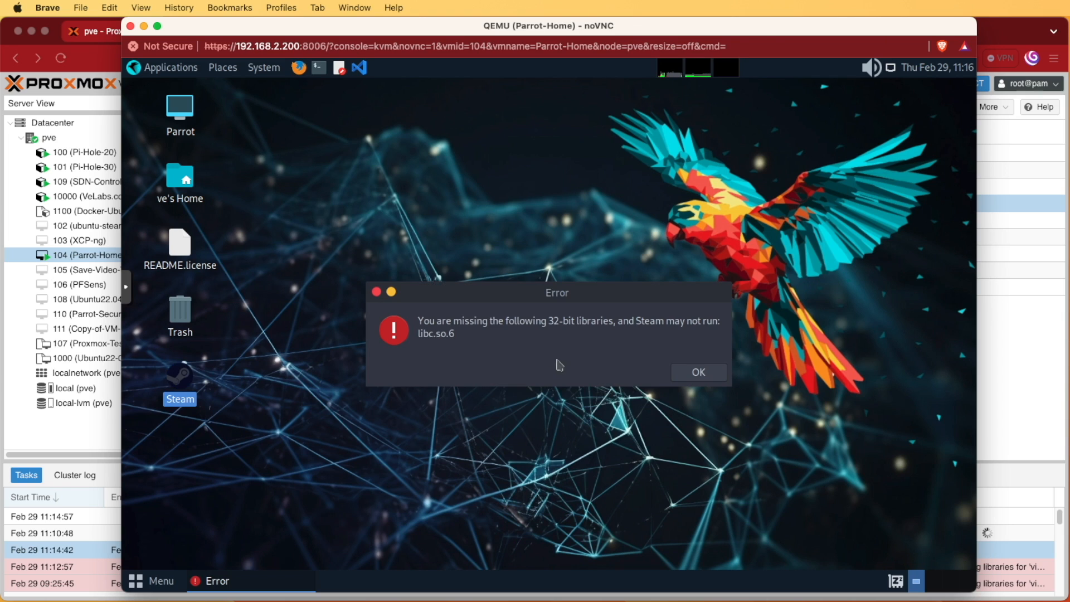
pyautogui.moveTo(564, 321)
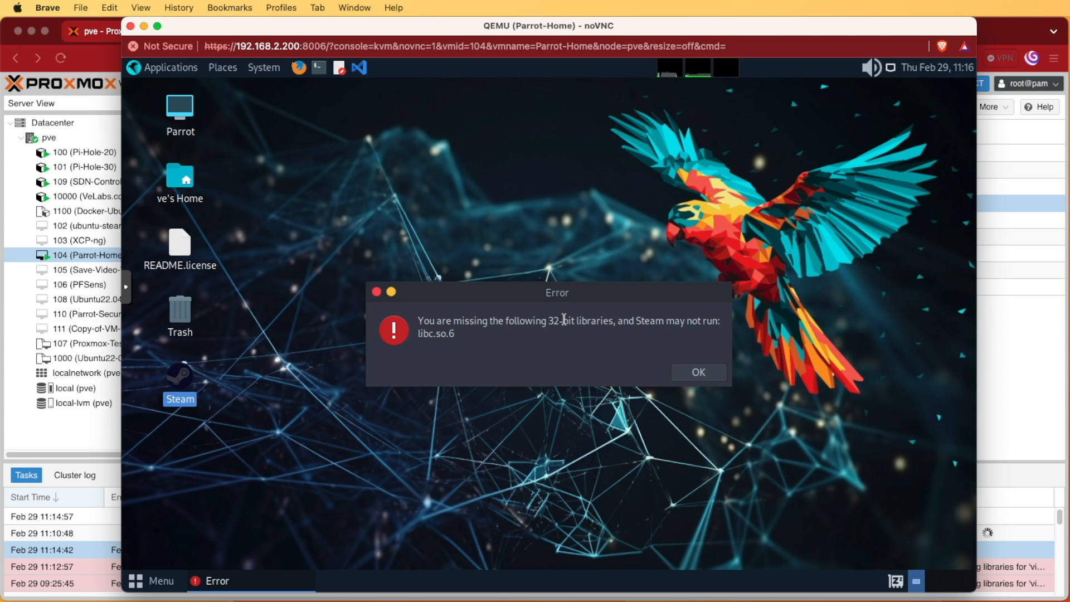
pyautogui.moveTo(595, 307)
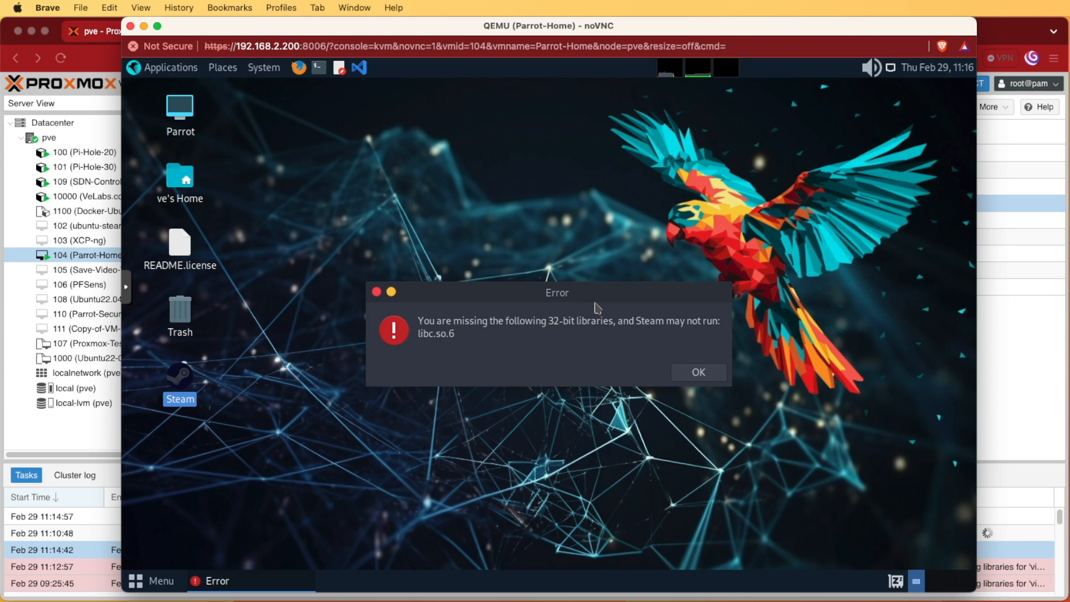
pyautogui.click(697, 372)
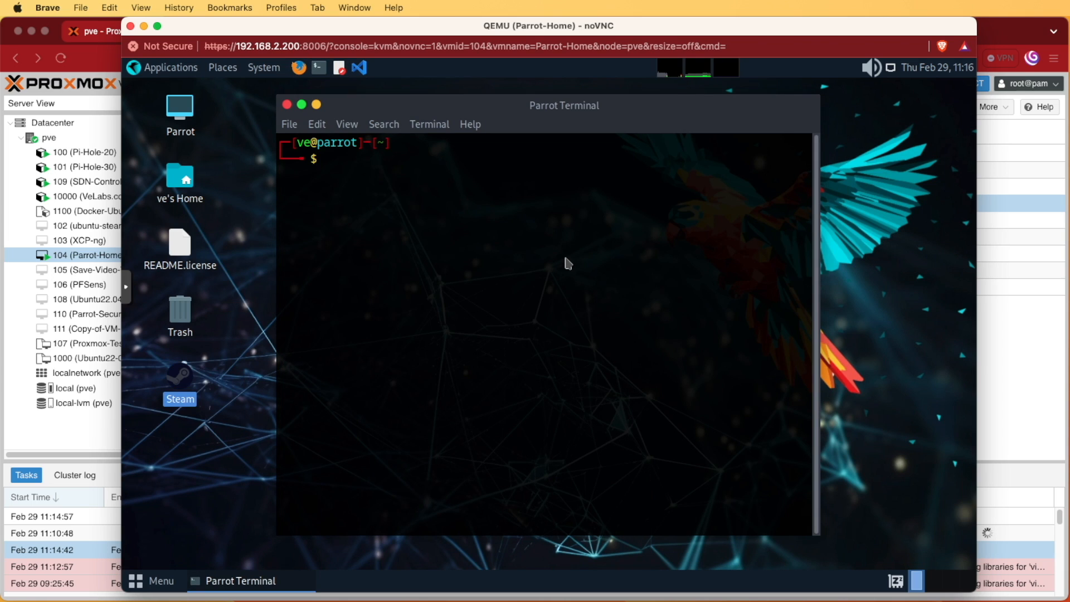
# Run lspci in the Parrot Terminal to list PCI devices, showing the Red Hat Virtio 1.0 GPU
pyautogui.click(567, 263)
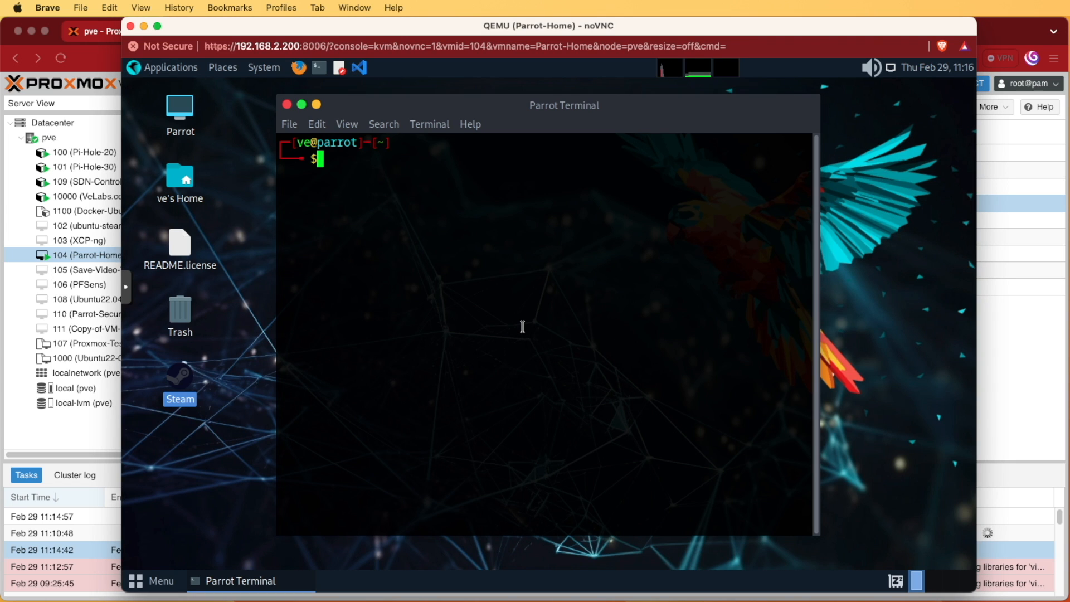
pyautogui.write('lspci')
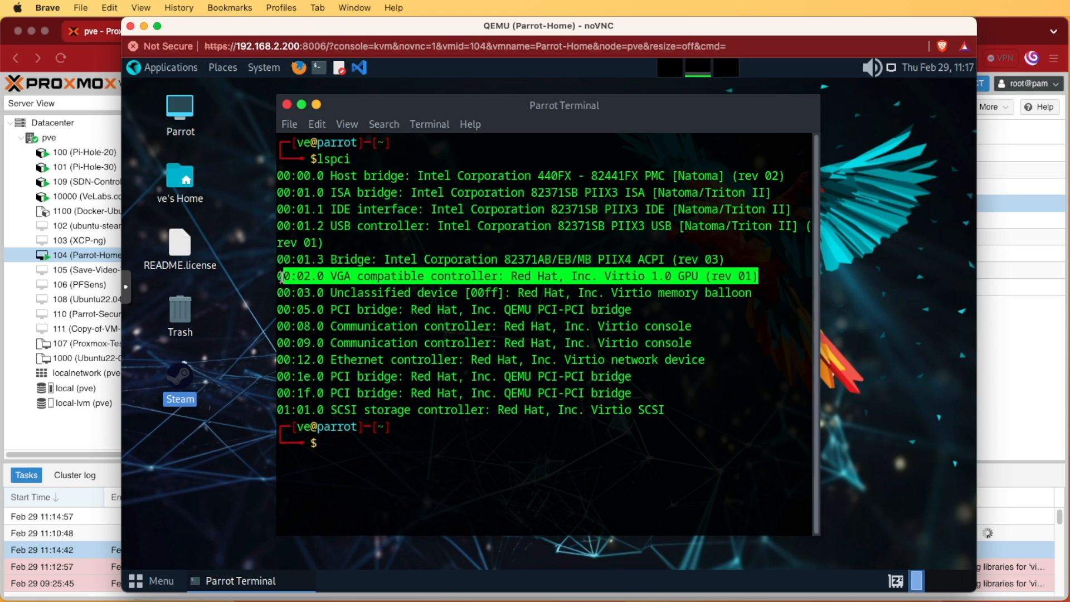
pyautogui.moveTo(532, 438)
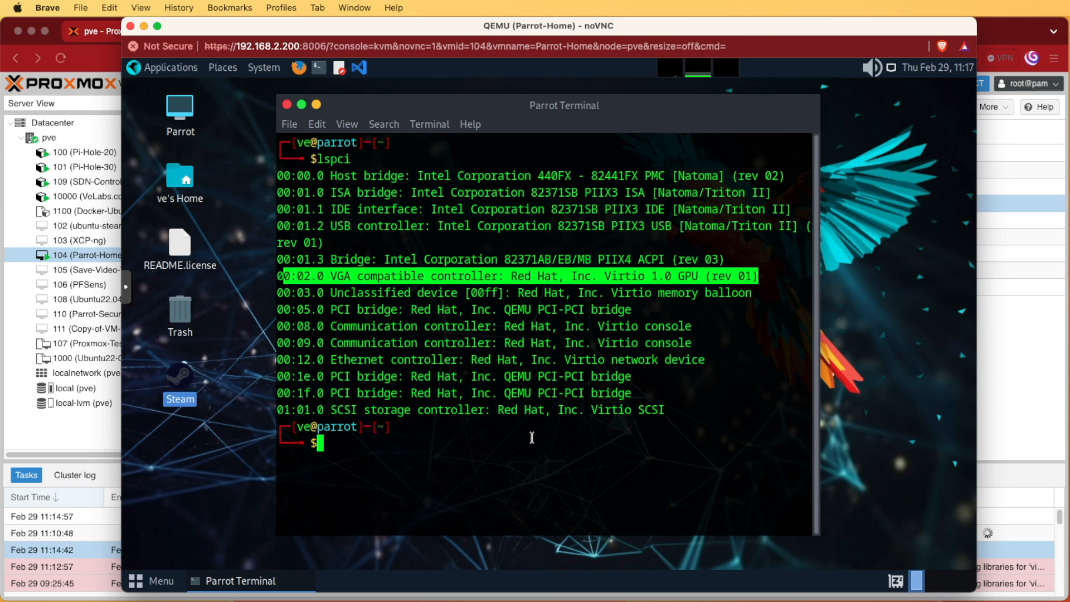
pyautogui.moveTo(901, 548)
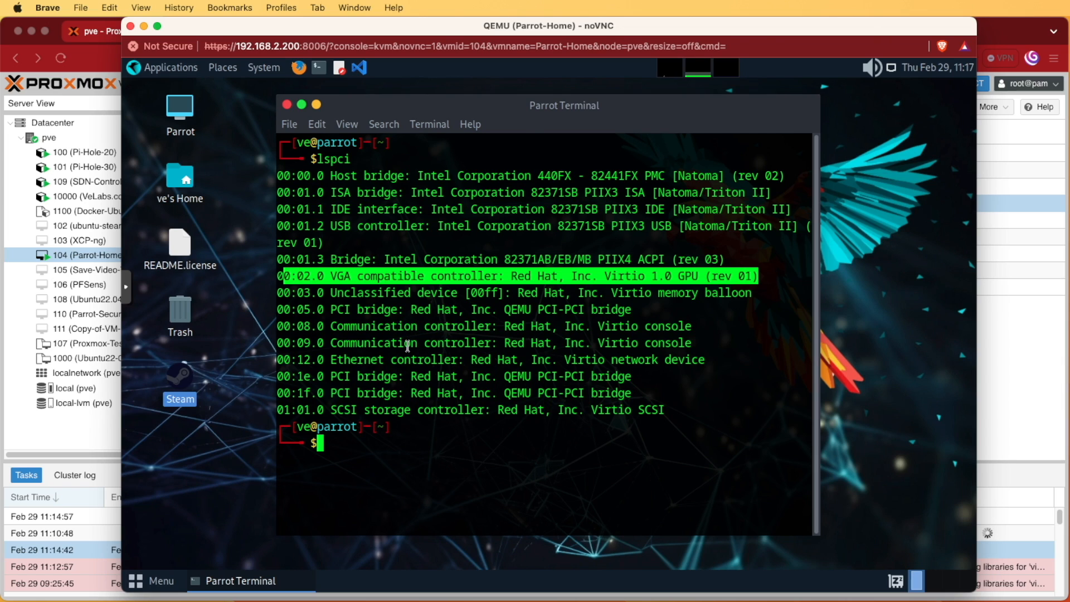
pyautogui.moveTo(500, 365)
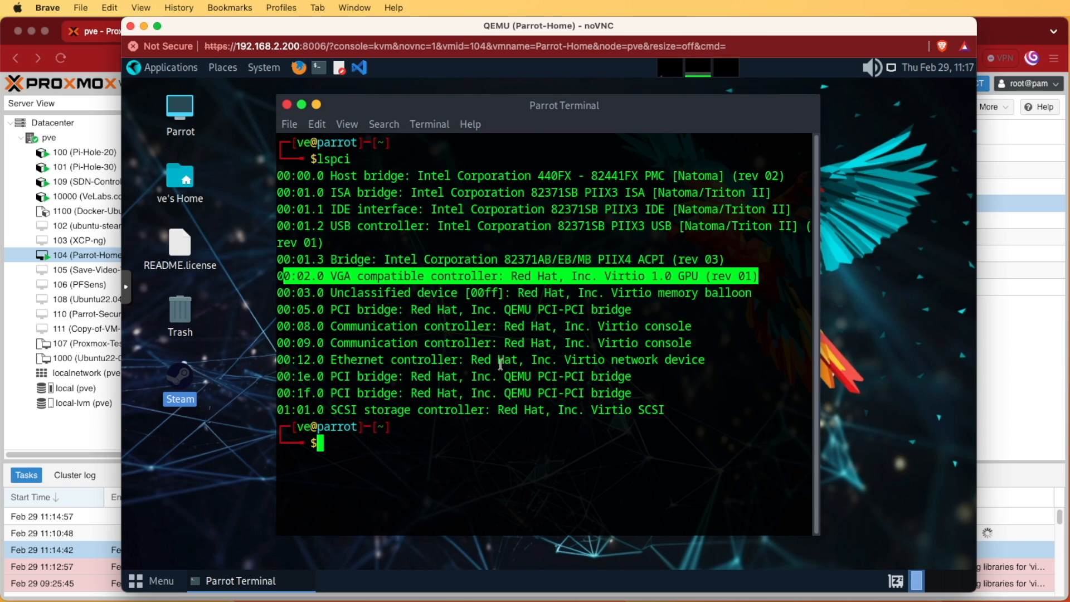
pyautogui.moveTo(849, 347)
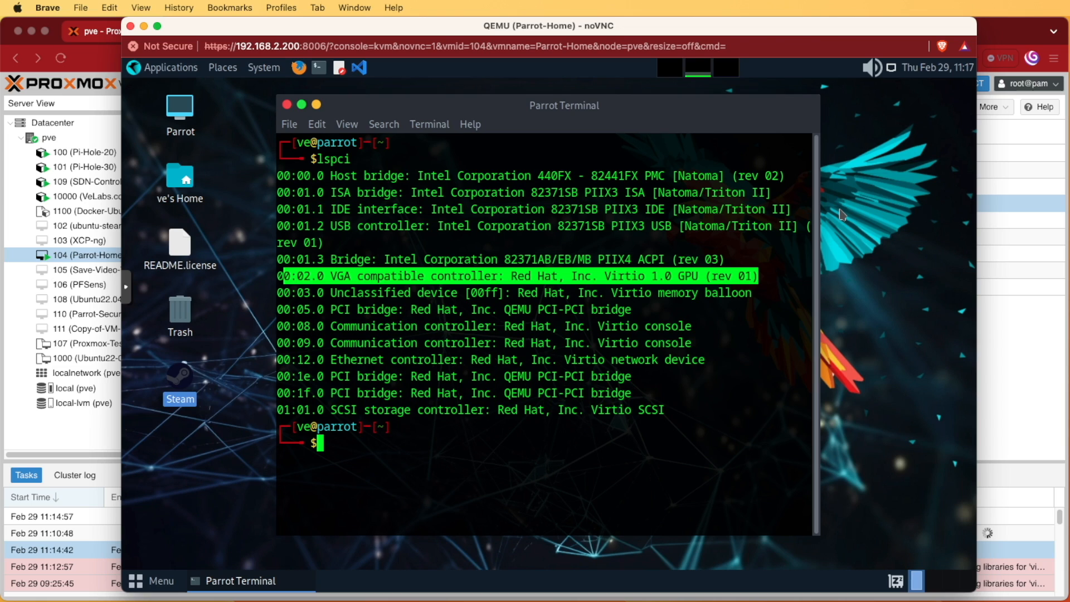
pyautogui.moveTo(870, 218)
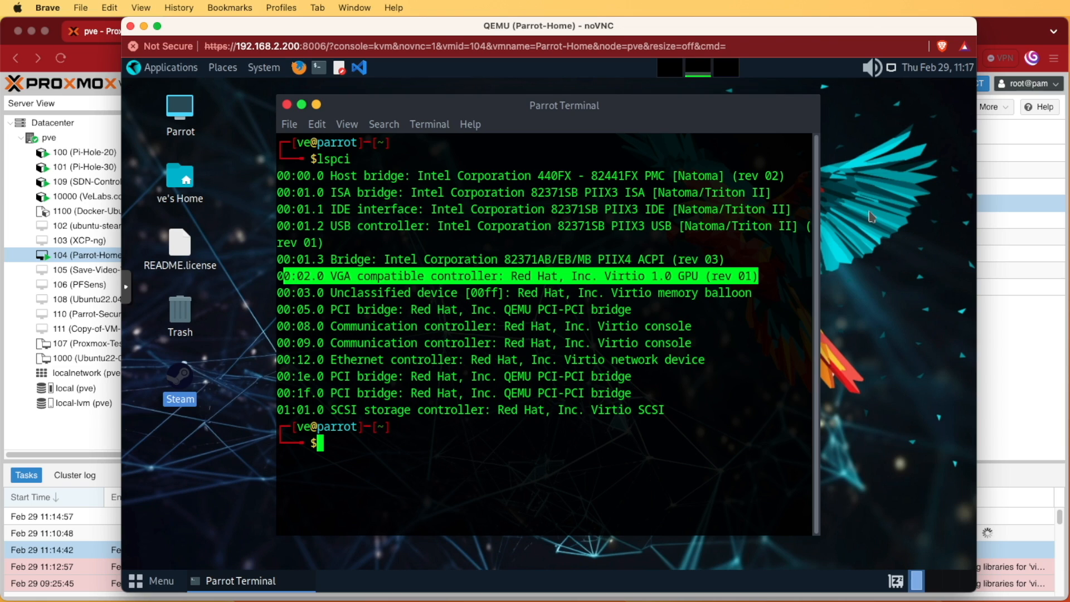
pyautogui.moveTo(869, 189)
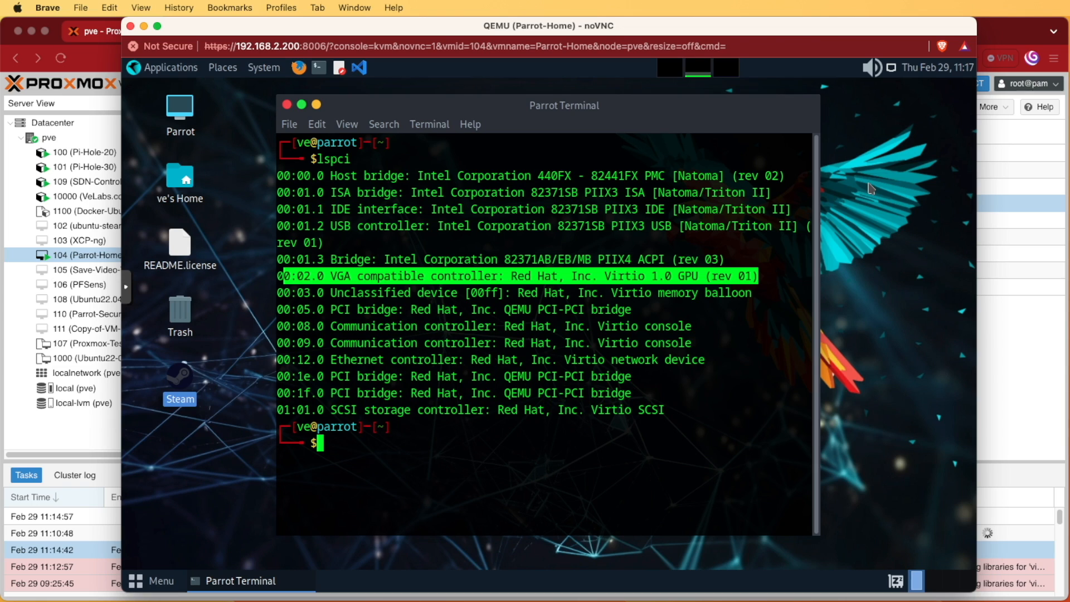
pyautogui.moveTo(901, 287)
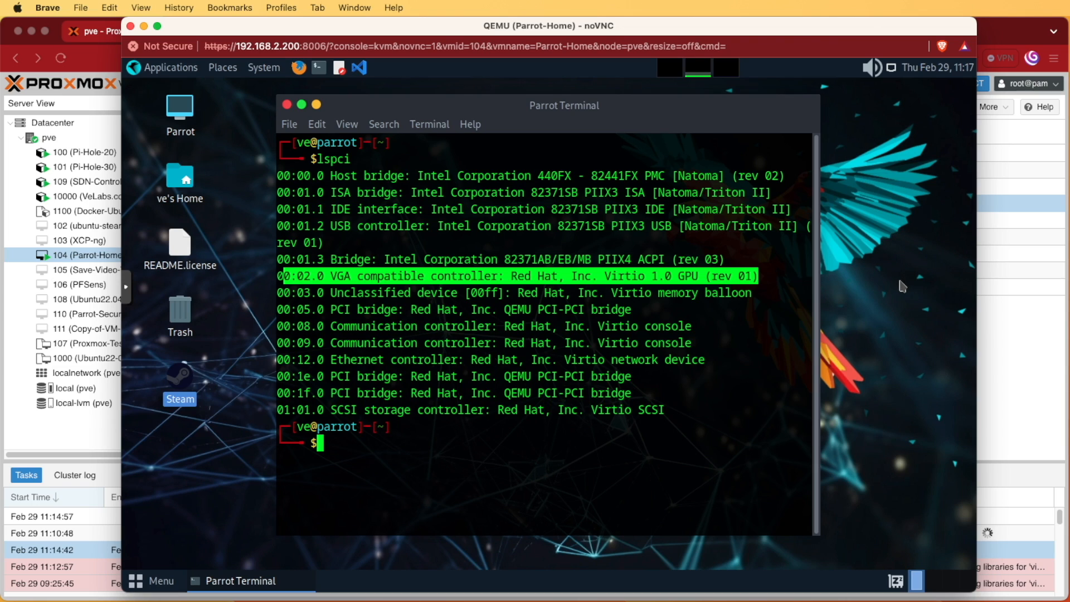